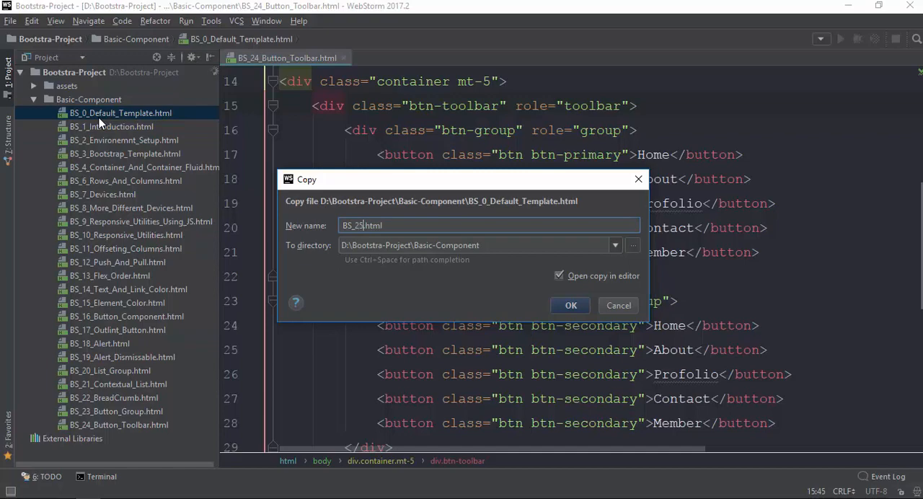
- Name the template copy BS_25_Badges.html and open it in the editor
{"action": "type", "text": "_Bad"}
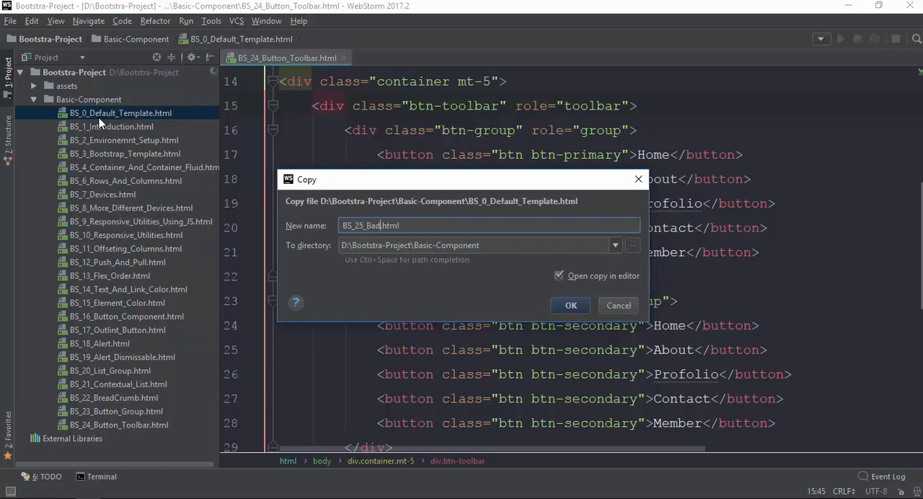
{"action": "left_click", "coordinate": [570, 305]}
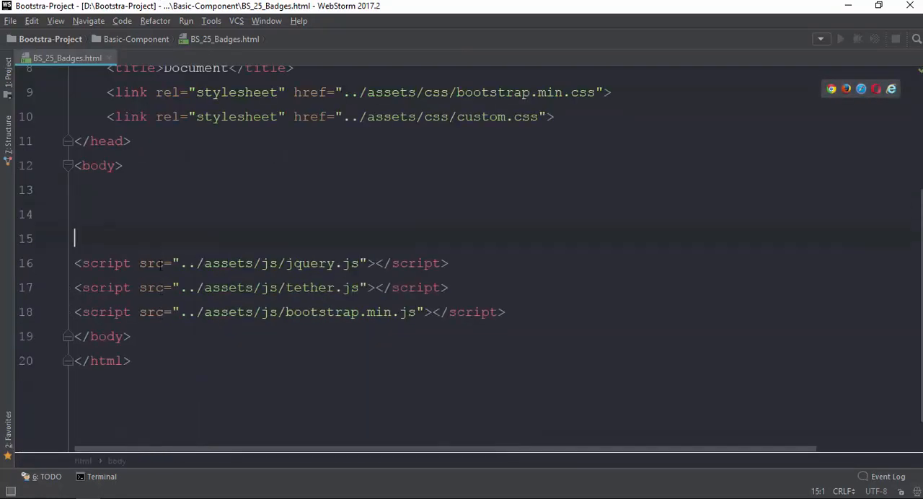
- Create a container mt-5 div with a col-d-4 column div inside
{"action": "type", "text": ".containe"}
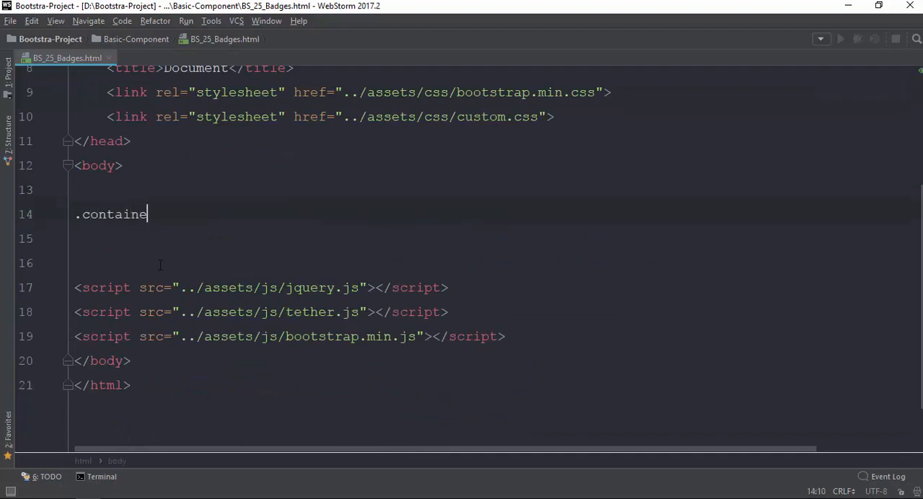
{"action": "key", "text": "Tab"}
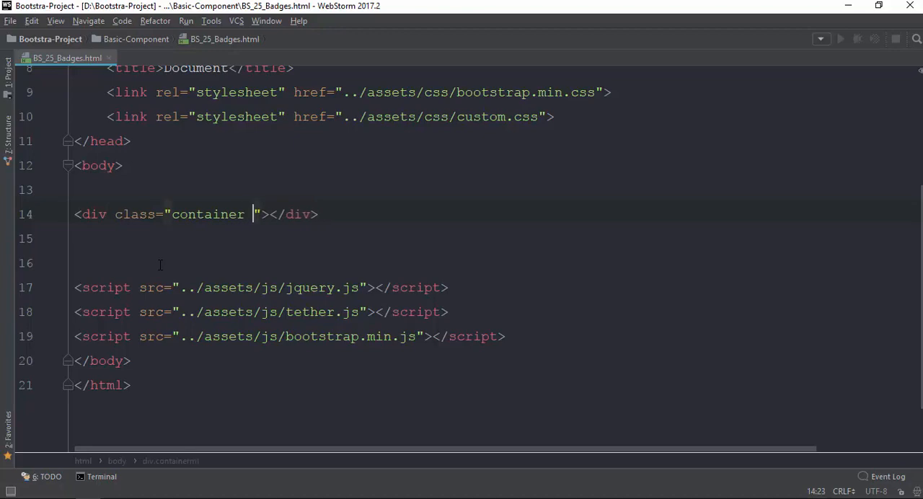
{"action": "type", "text": "t"}
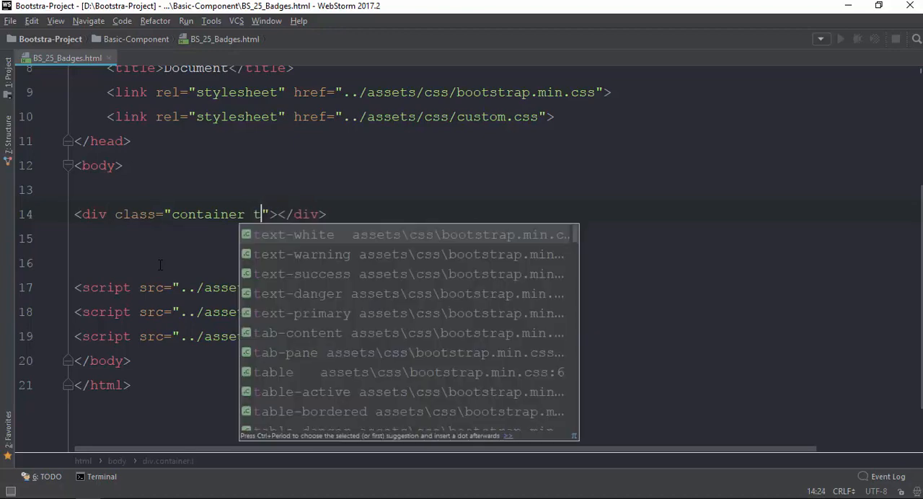
{"action": "type", "text": "m"}
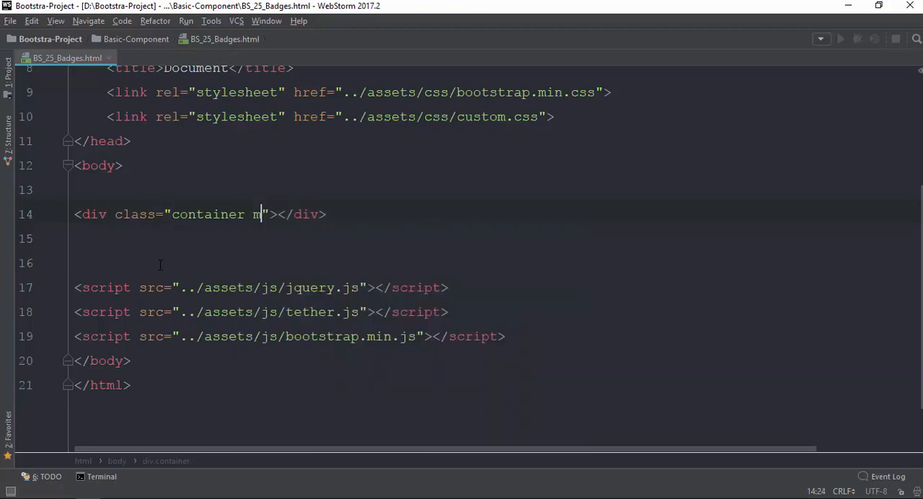
{"action": "type", "text": "t-5"}
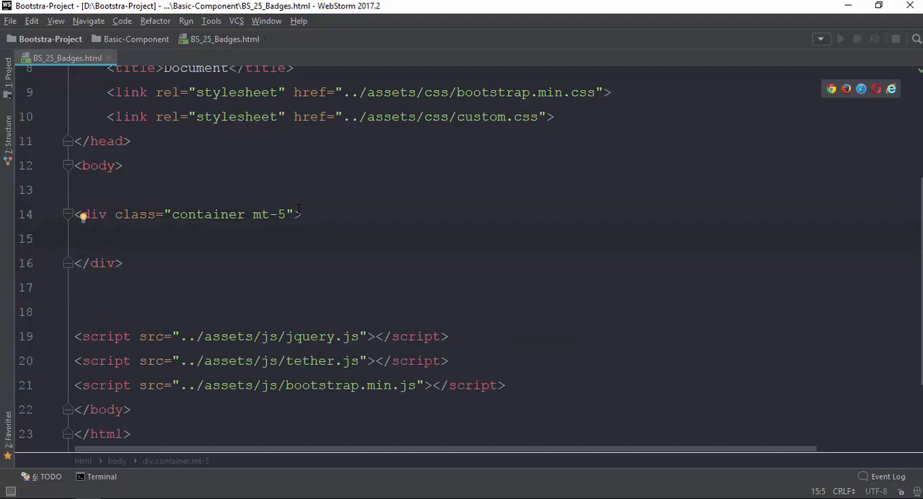
{"action": "type", "text": ".con"}
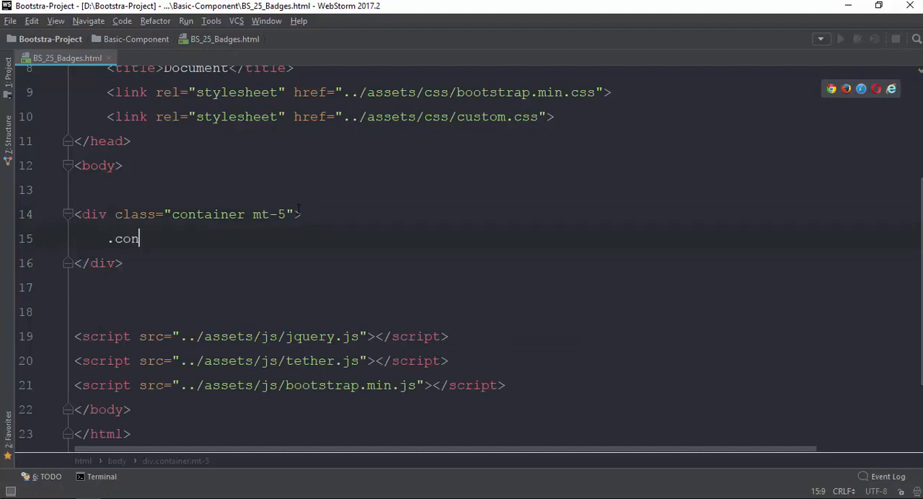
{"action": "type", "text": "l-d-4\"></div>"}
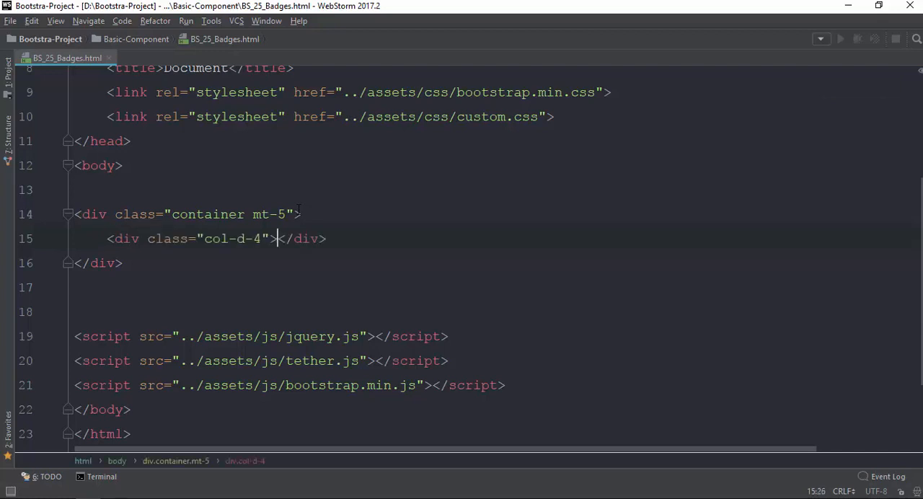
{"action": "key", "text": "enter"}
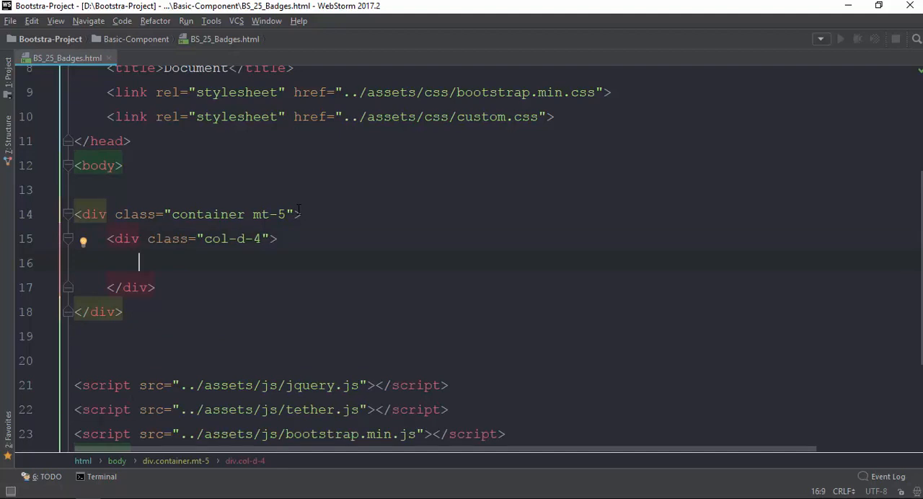
- Add a badge span reading 200 inside the column div
{"action": "type", "text": "span"}
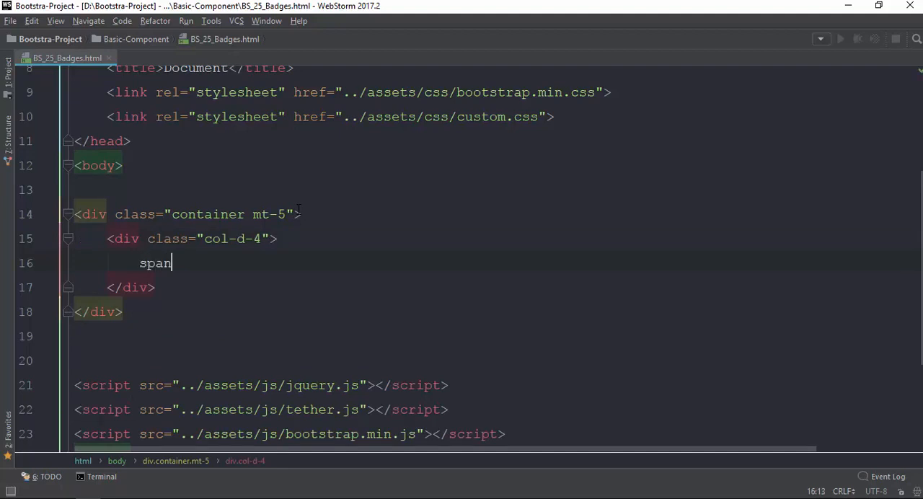
{"action": "type", "text": ".badge"}
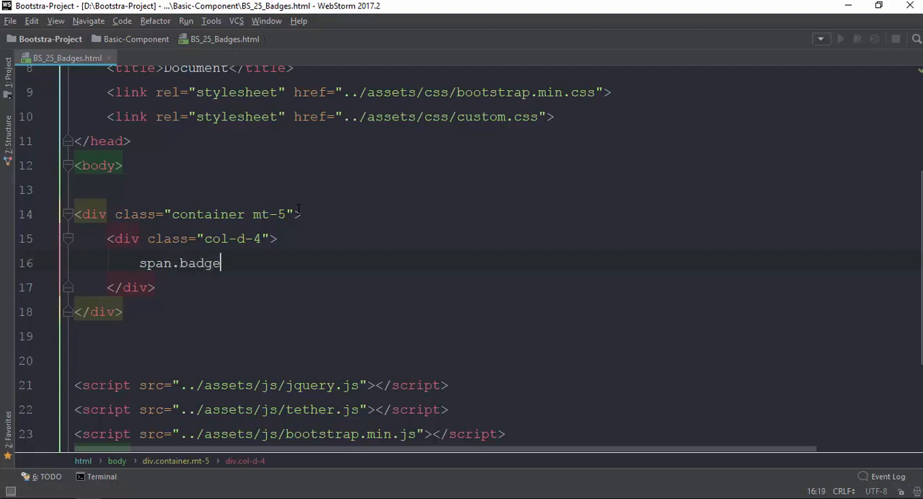
{"action": "key", "text": "Tab"}
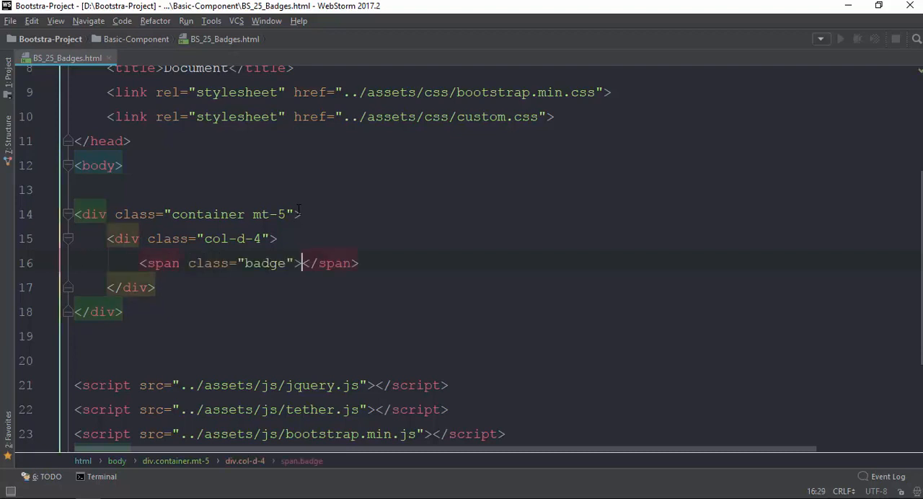
{"action": "type", "text": "200"}
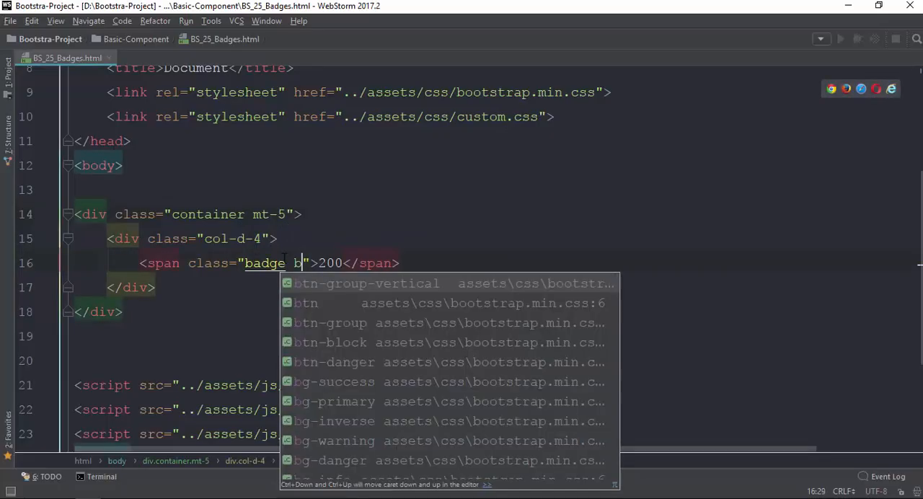
- Give the badge the badge-default class and switch a duplicate to primary
{"action": "type", "text": "adge-default"}
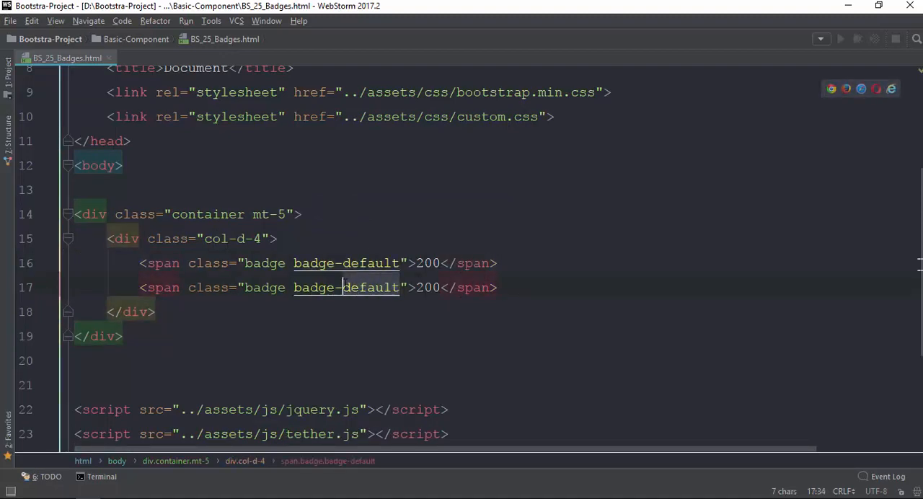
{"action": "type", "text": "primary"}
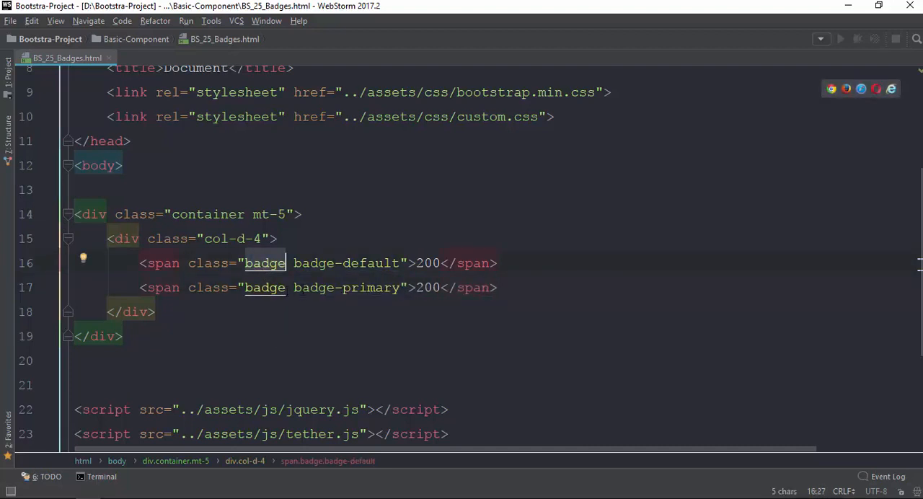
{"action": "double_click", "coordinate": [346, 263]}
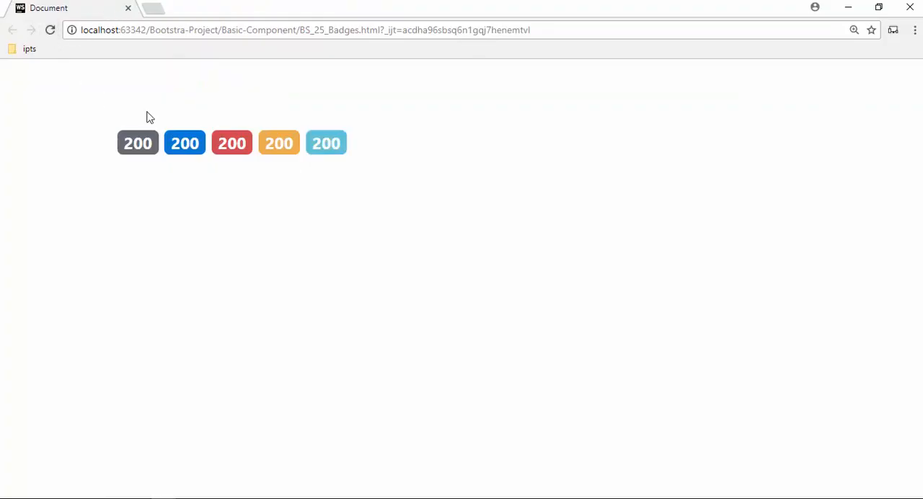
{"action": "mouse_move", "coordinate": [341, 293]}
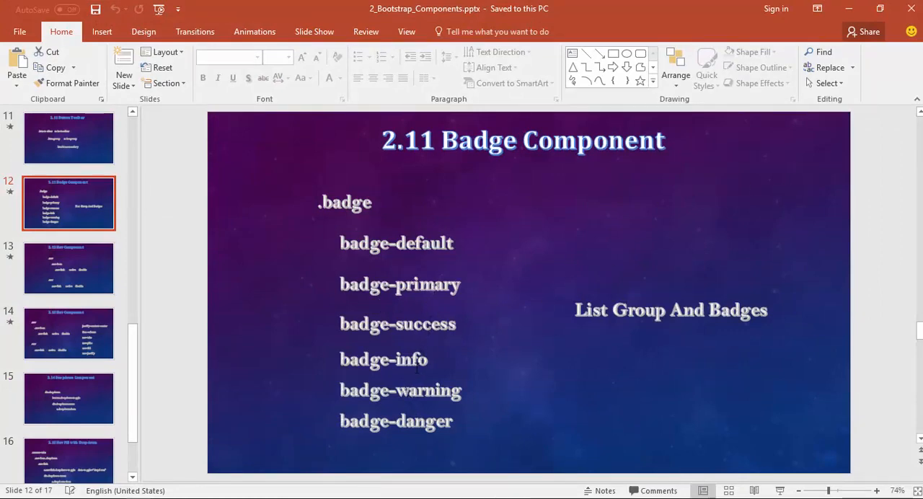
{"action": "mouse_move", "coordinate": [910, 10]}
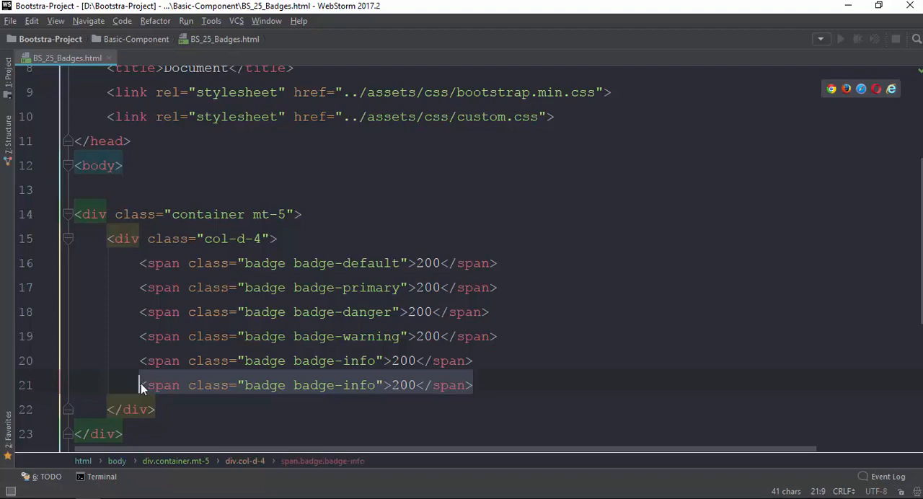
- Replace the last badge line with a span.badge.badge-success via Emmet
{"action": "type", "text": "span."}
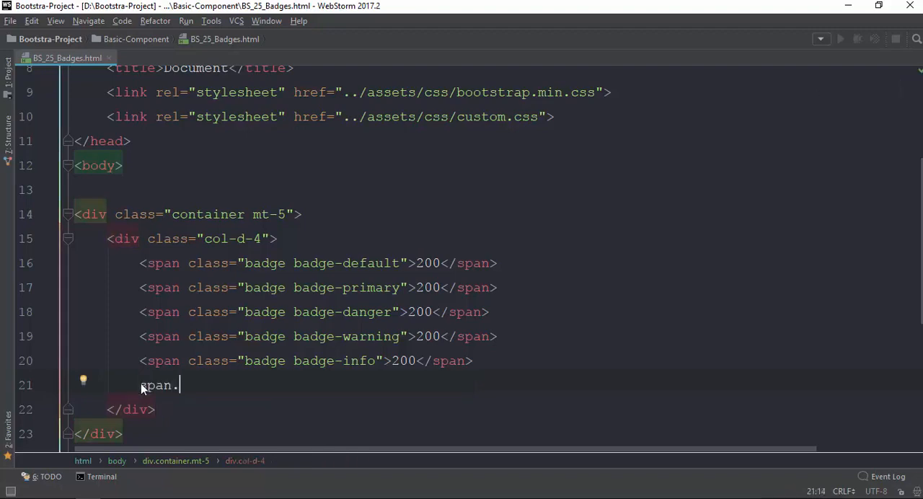
{"action": "type", "text": "badge."}
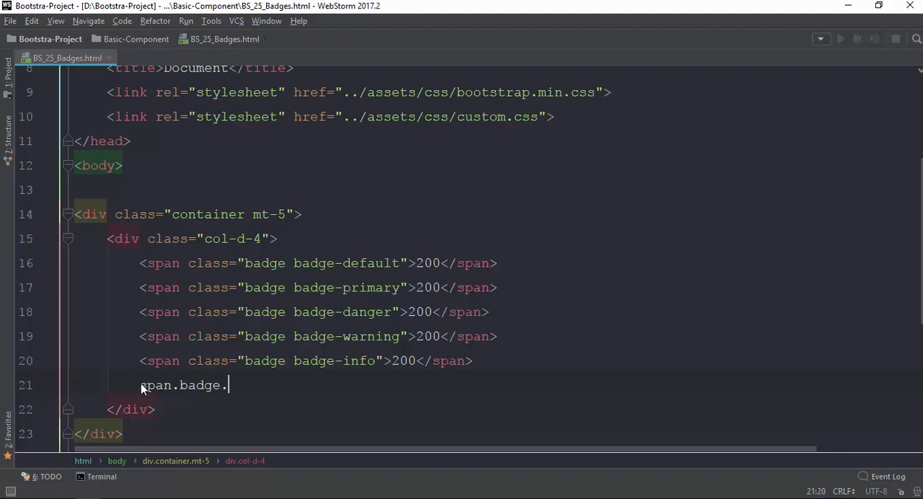
{"action": "type", "text": "ba"}
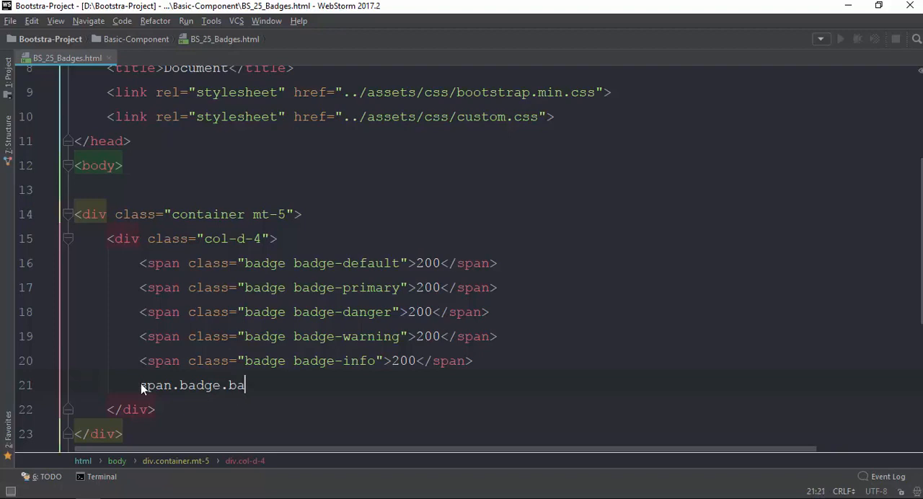
{"action": "type", "text": "dge-"}
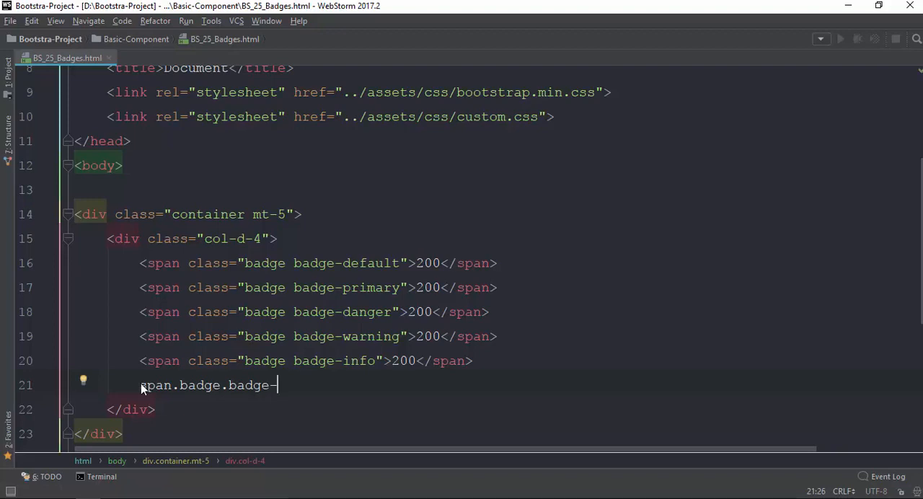
{"action": "type", "text": "success\"></span>"}
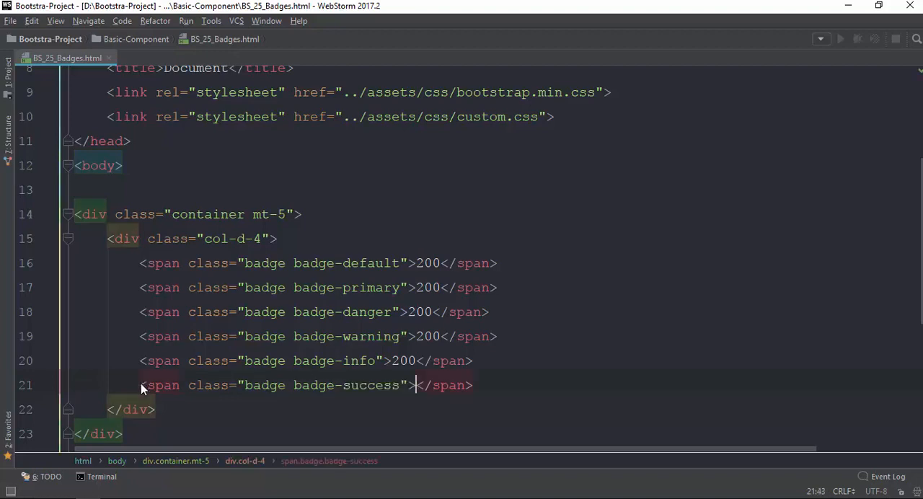
{"action": "key", "text": "alt+tab"}
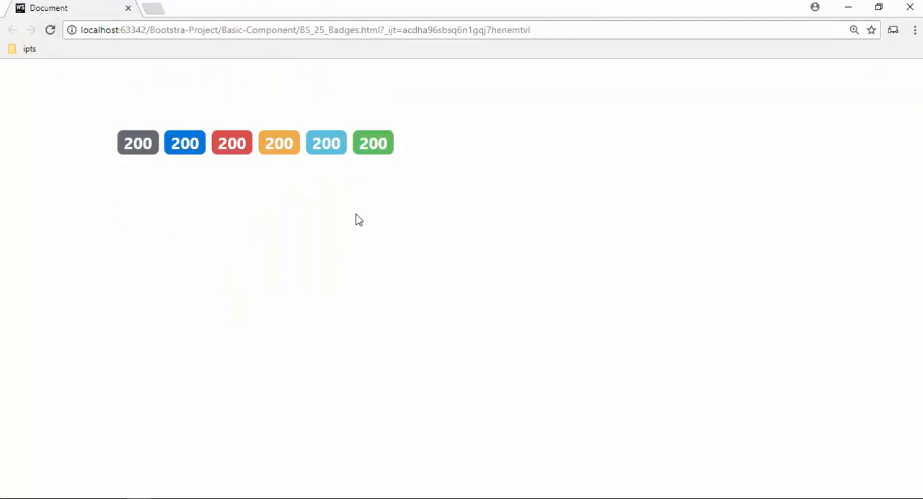
{"action": "mouse_move", "coordinate": [442, 240]}
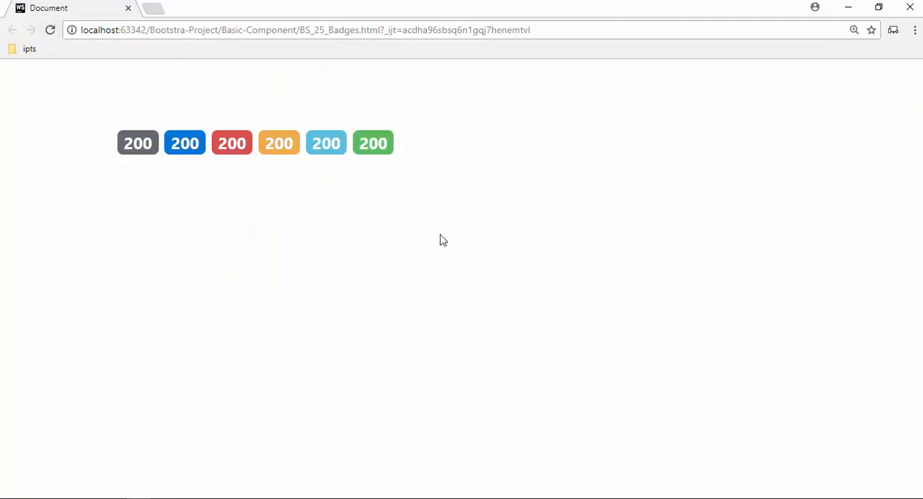
{"action": "mouse_move", "coordinate": [198, 192]}
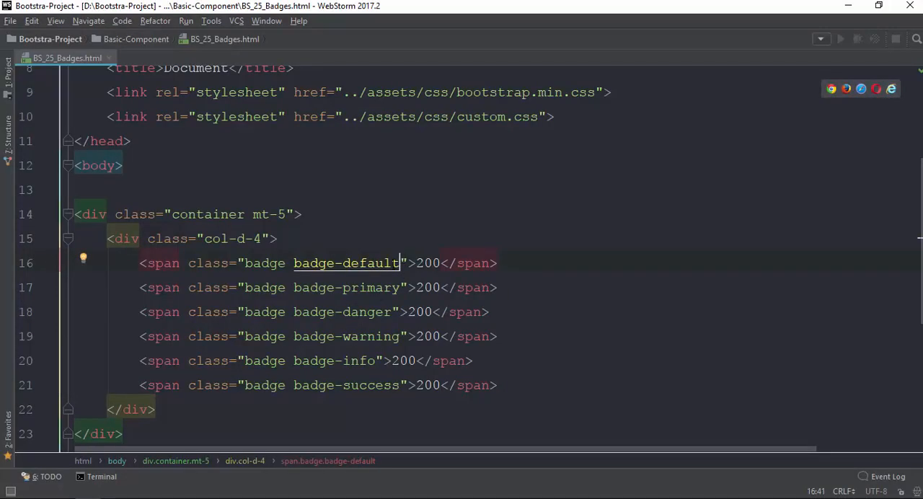
- Add badge-pill to the default badge and start adding it to primary
{"action": "type", "text": "bage"}
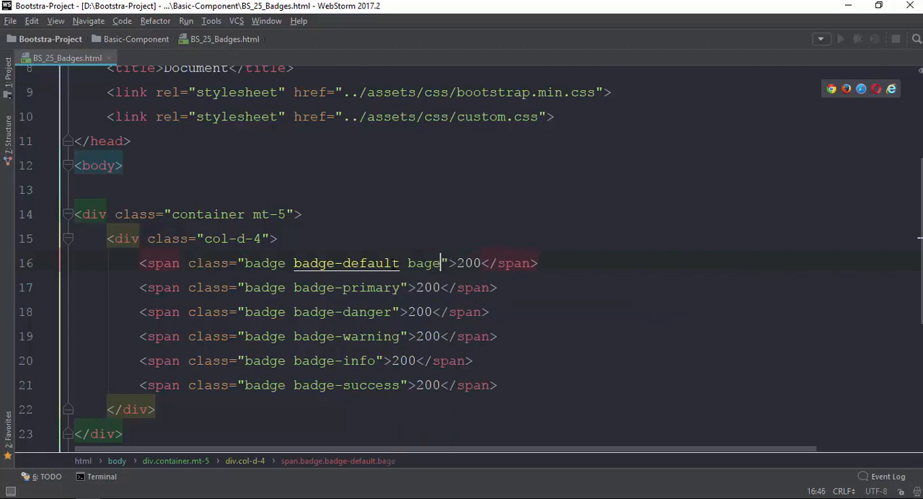
{"action": "type", "text": "d"}
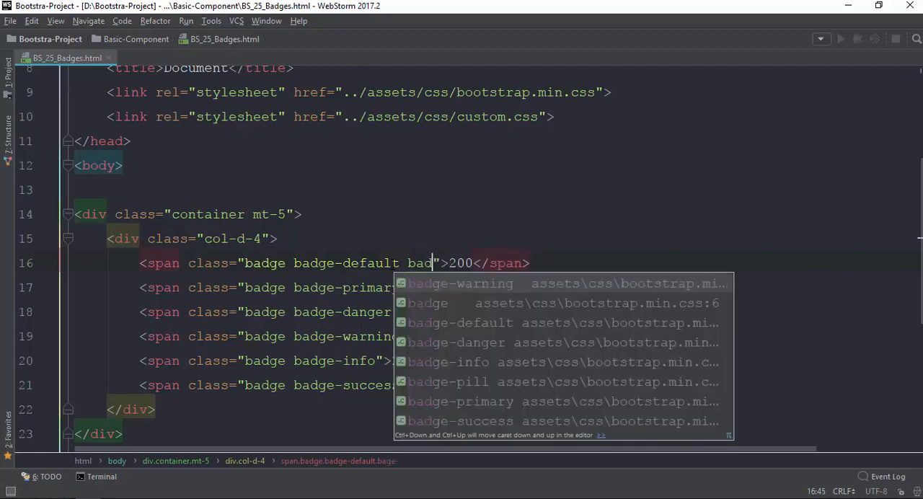
{"action": "left_click", "coordinate": [447, 381]}
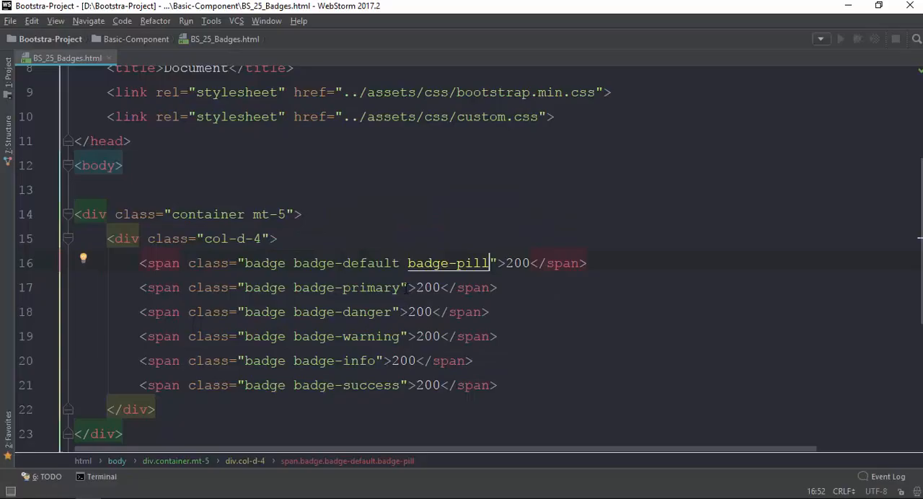
{"action": "type", "text": "bad"}
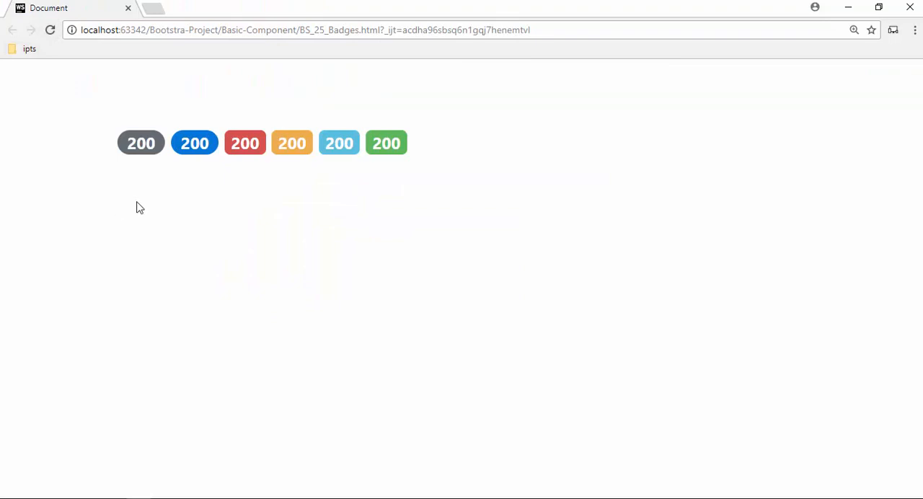
{"action": "mouse_move", "coordinate": [315, 229]}
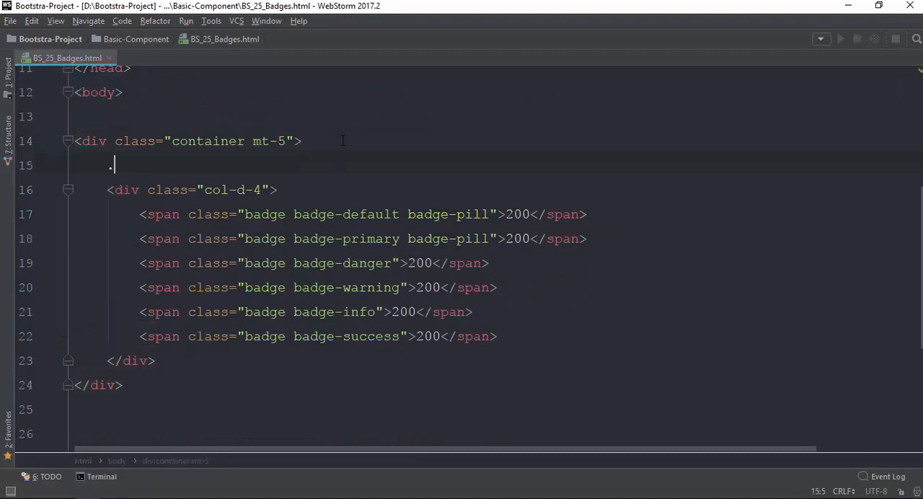
- Build a col-md-4 div holding a list-group ul with a Posts item
{"action": "type", "text": "col-md-"}
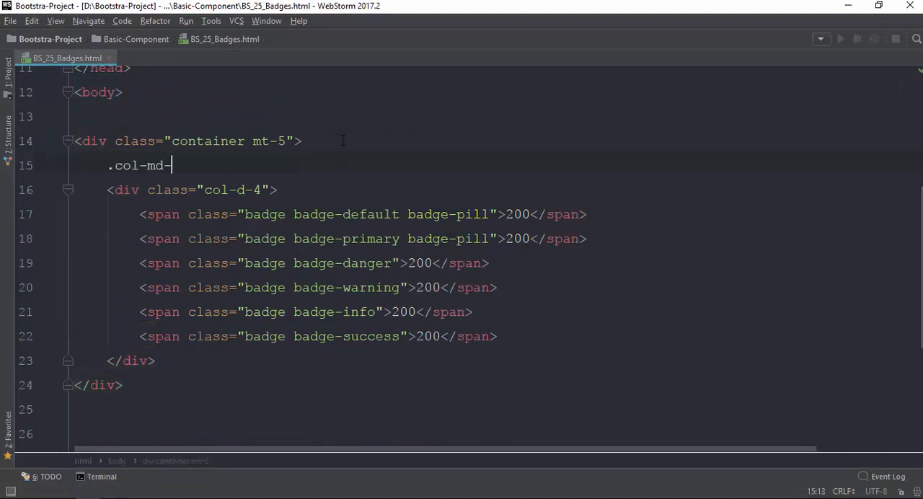
{"action": "key", "text": "Tab"}
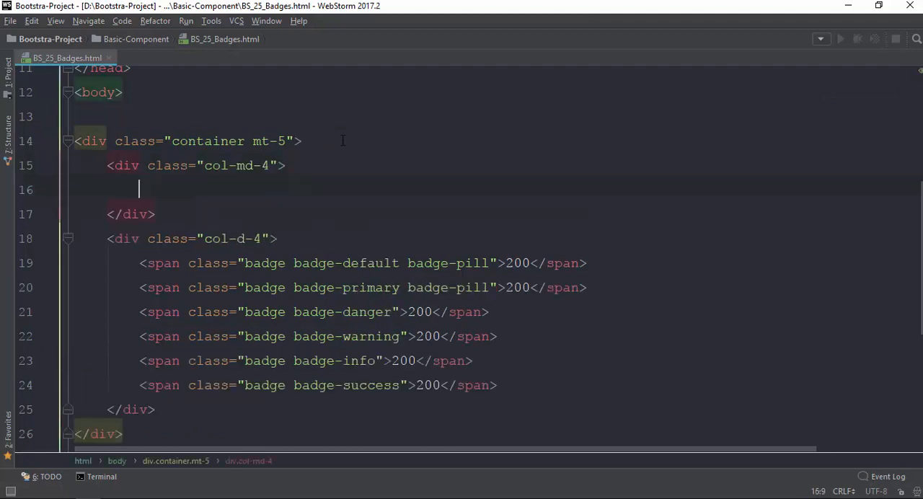
{"action": "type", "text": "ul."}
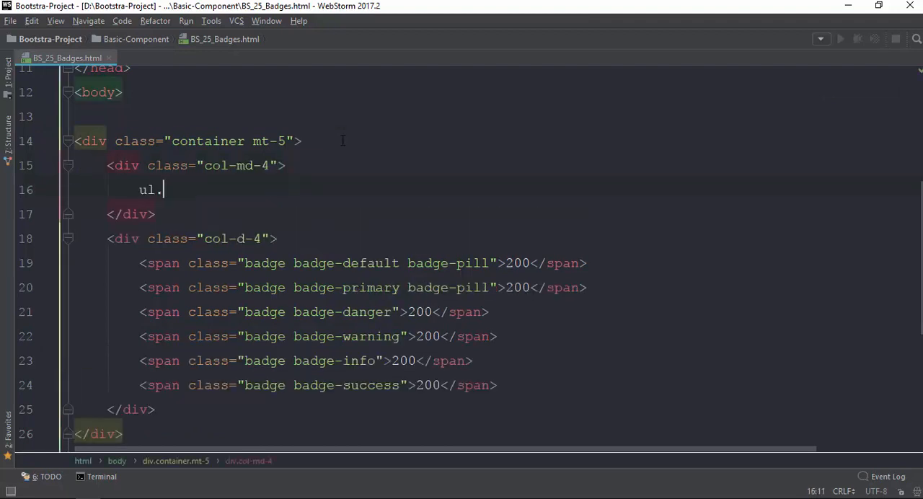
{"action": "type", "text": "list-gr"}
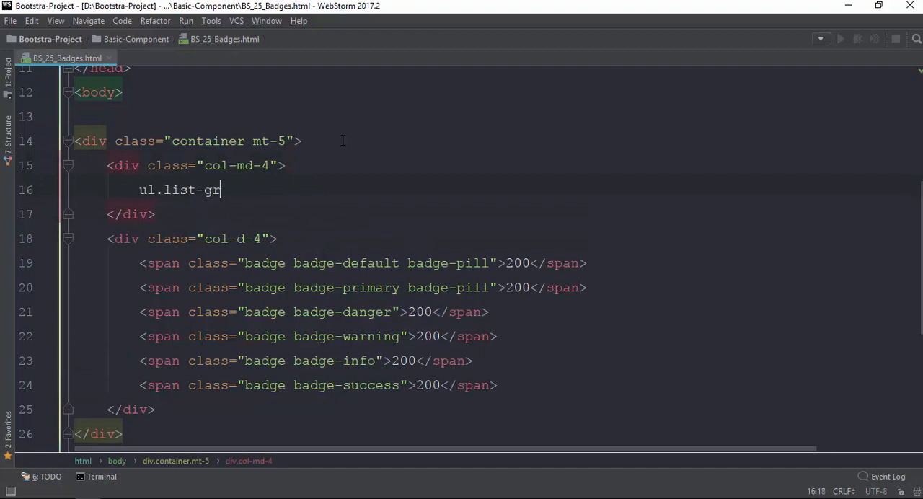
{"action": "key", "text": "Tab"}
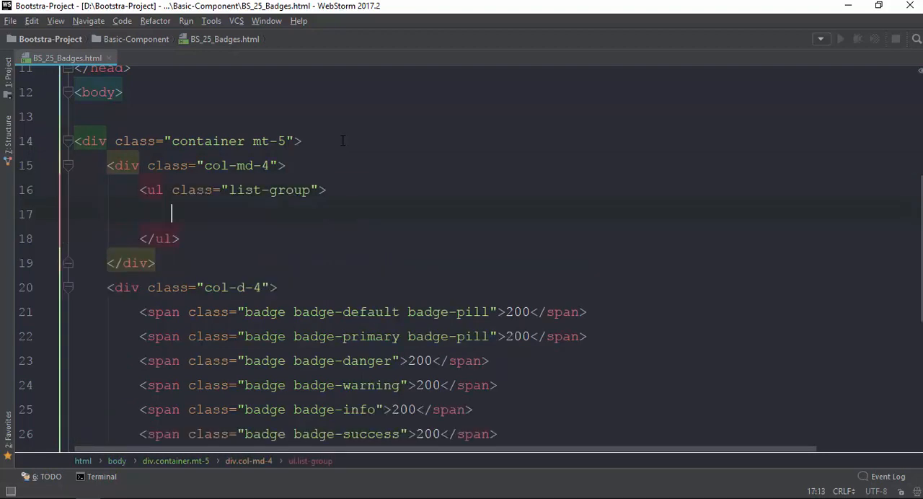
{"action": "type", "text": "li.list-it"}
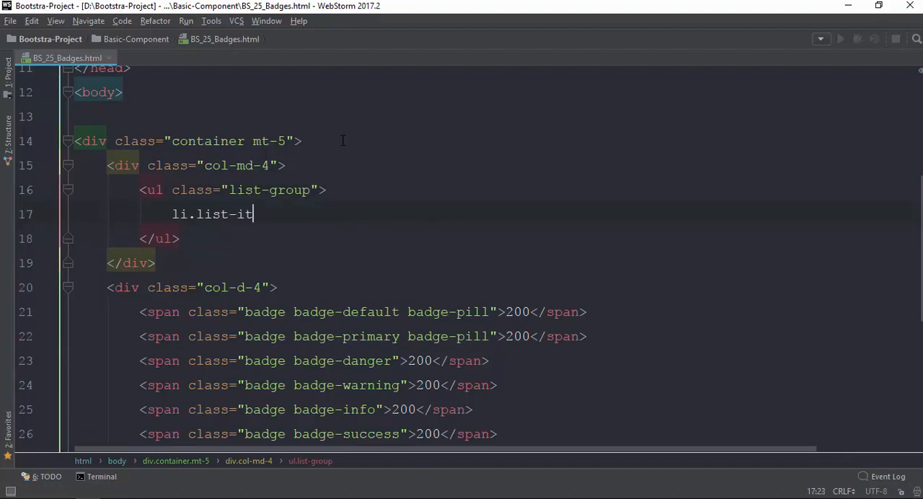
{"action": "key", "text": "Tab"}
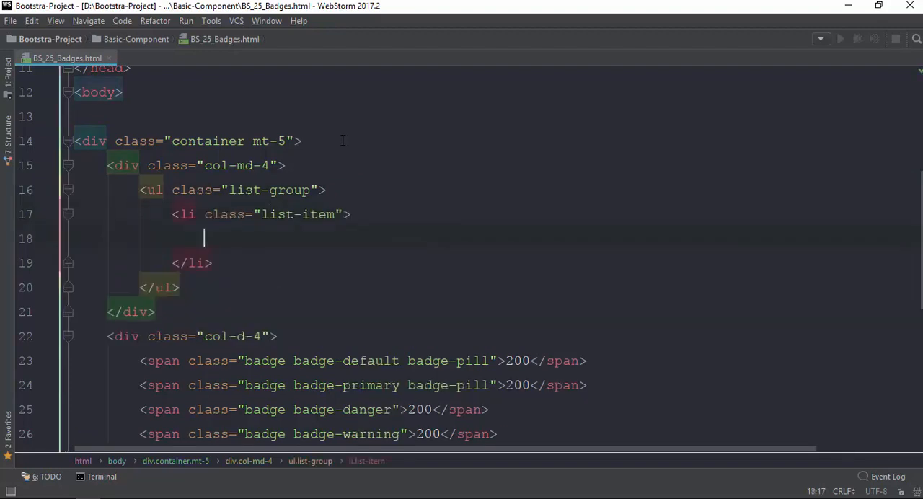
{"action": "type", "text": "Posts"}
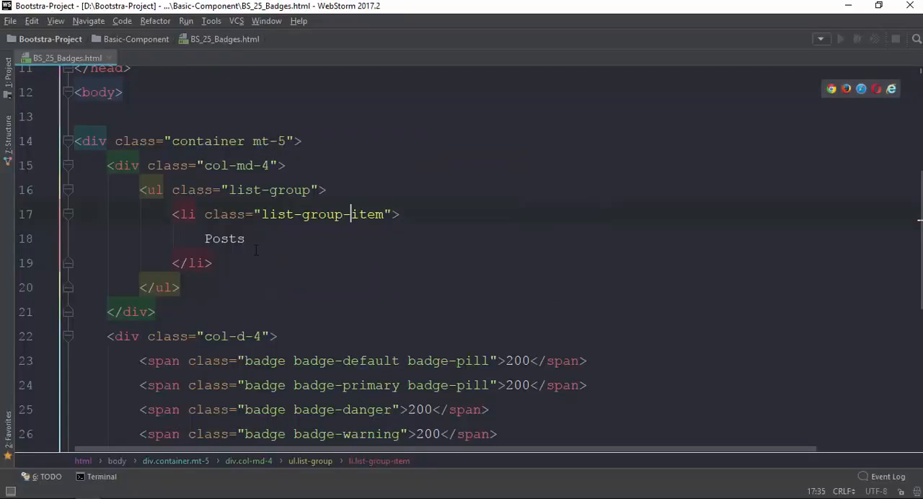
- Replace the plain Posts text with an a.list-link anchor reading Posts
{"action": "key", "text": "Delete"}
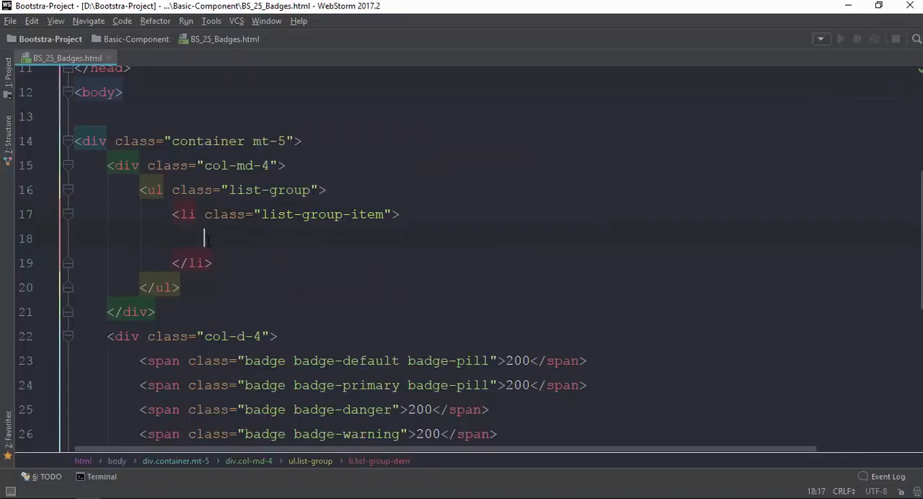
{"action": "type", "text": "a.list-"}
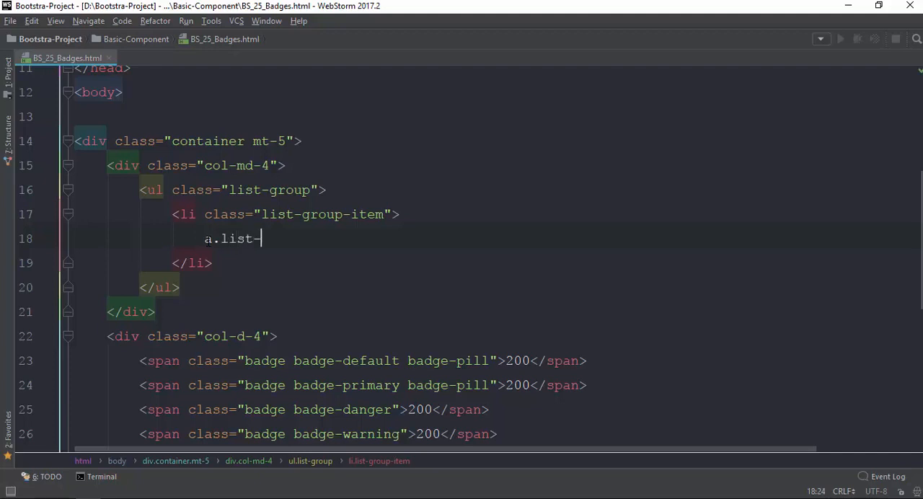
{"action": "key", "text": "Tab"}
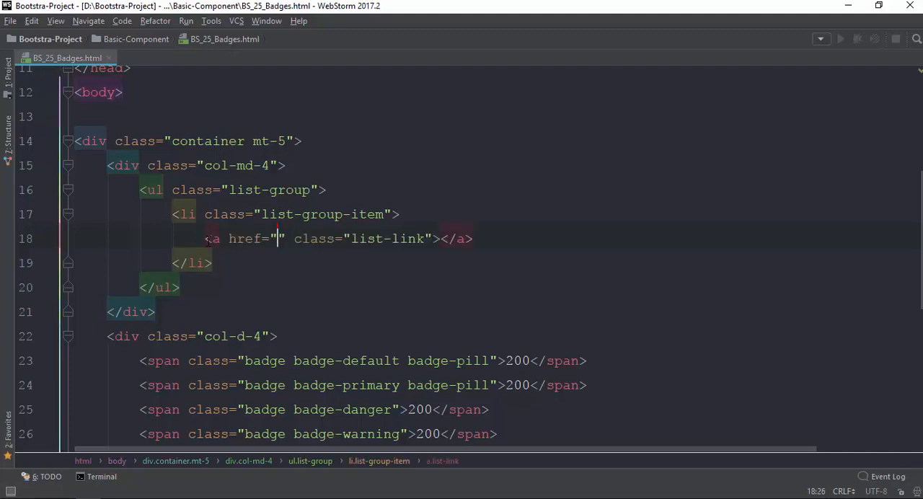
{"action": "type", "text": "Posts"}
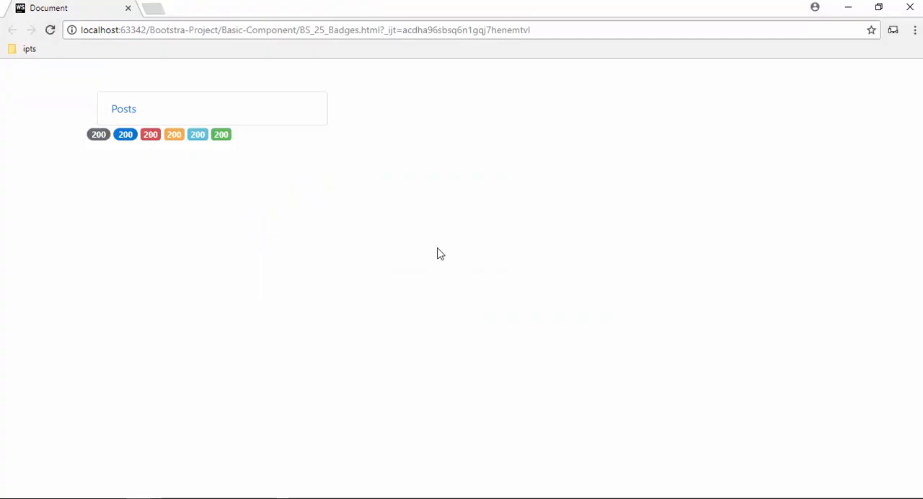
- Add a list-group-item with a # link reading Members below Posts
{"action": "key", "text": "alt+tab"}
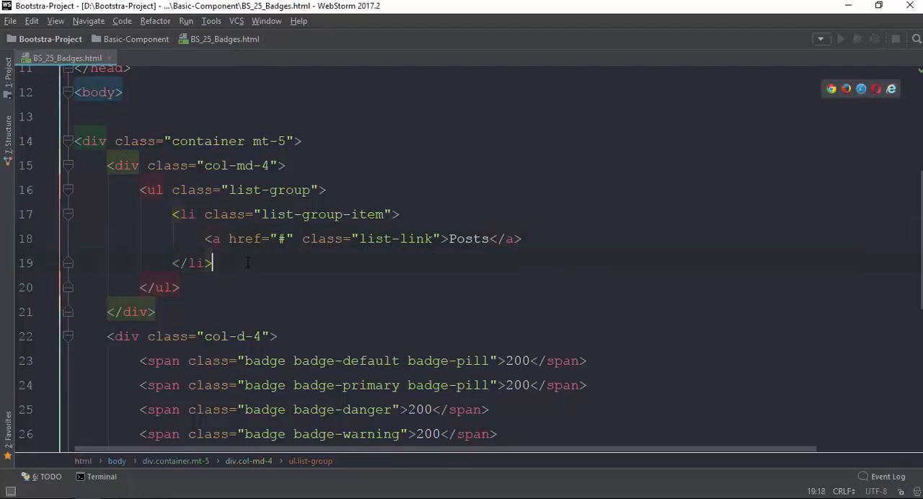
{"action": "type", "text": "li."}
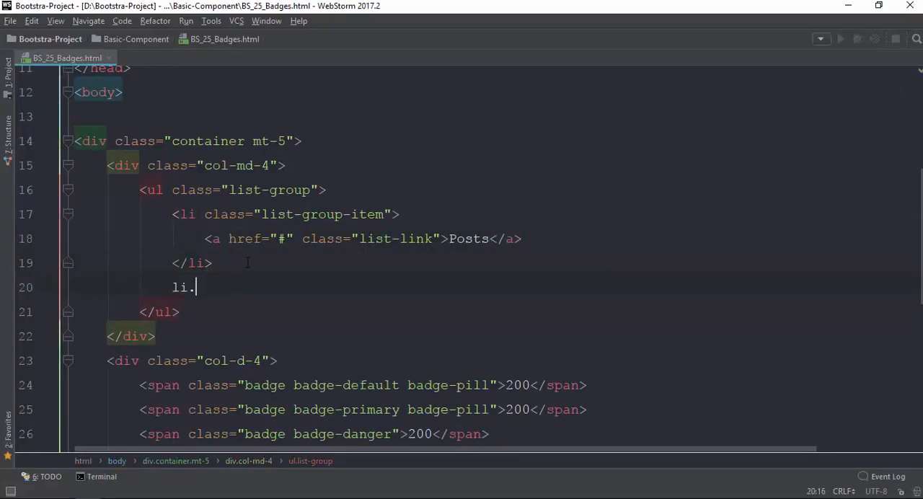
{"action": "type", "text": "list-"}
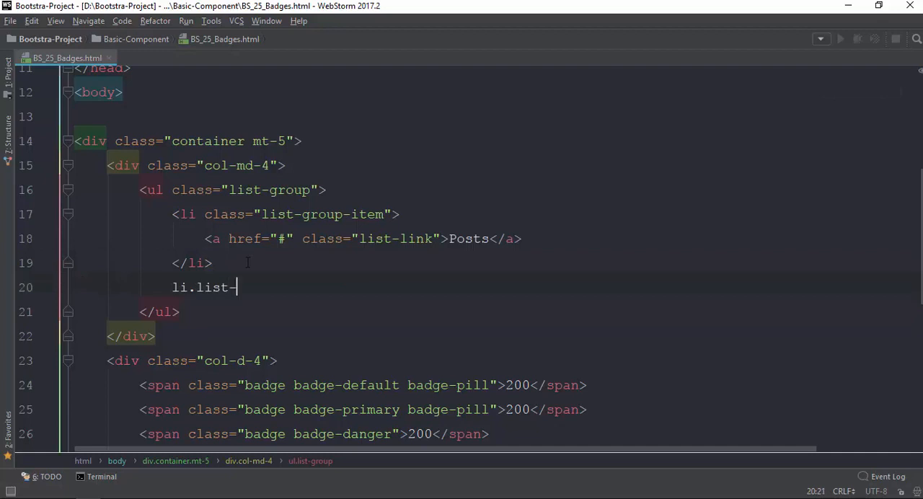
{"action": "type", "text": "group-item\">"}
{"action": "type", "text": "a.list-lin"}
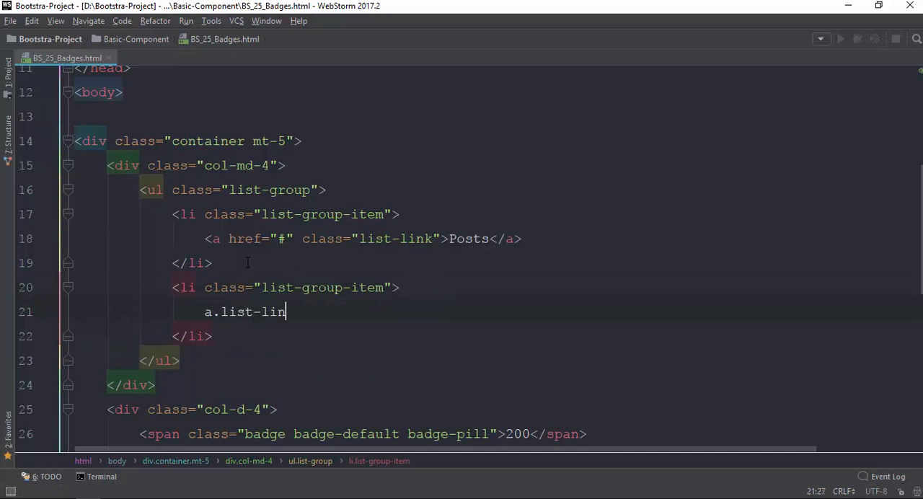
{"action": "key", "text": "Tab"}
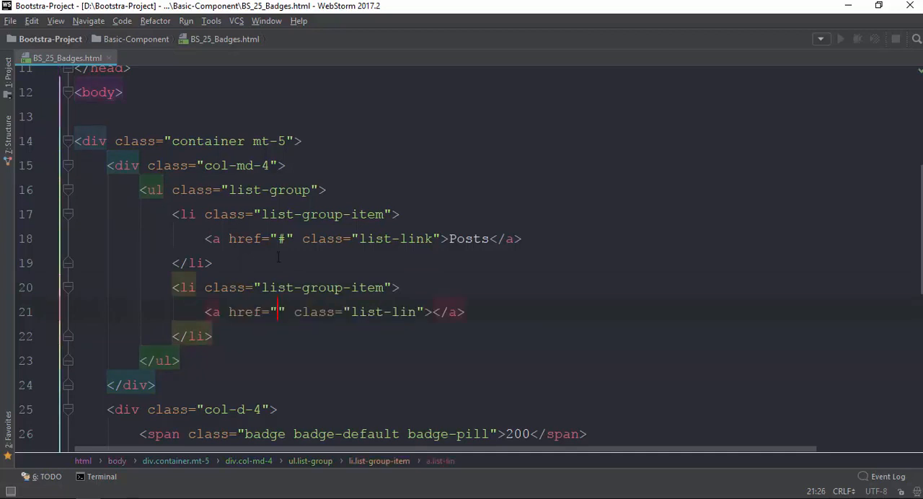
{"action": "type", "text": "#"}
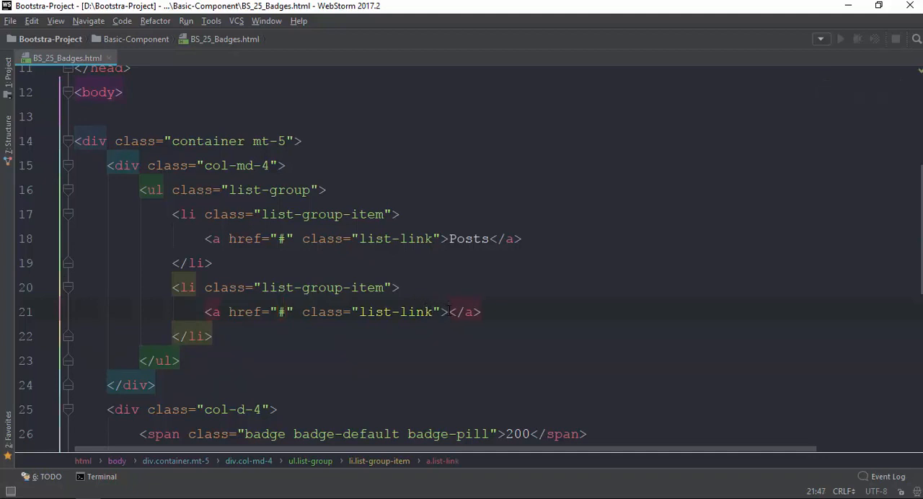
{"action": "type", "text": "Member"}
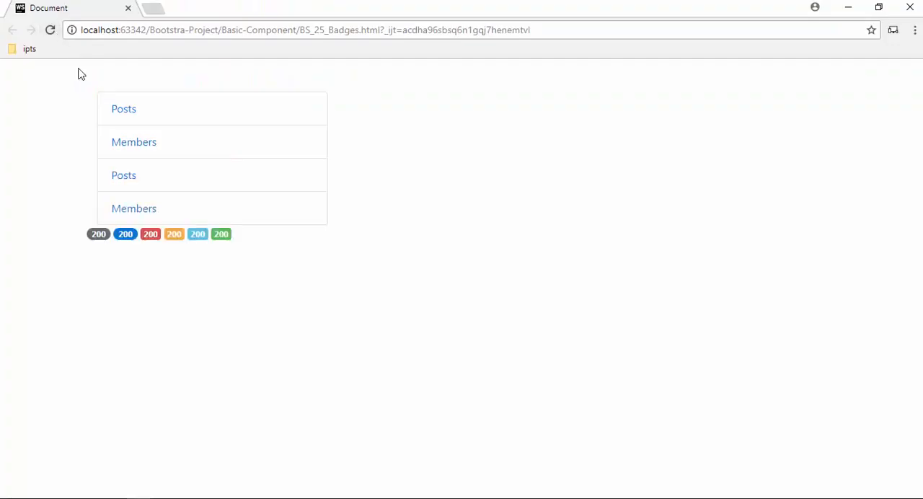
{"action": "mouse_move", "coordinate": [323, 166]}
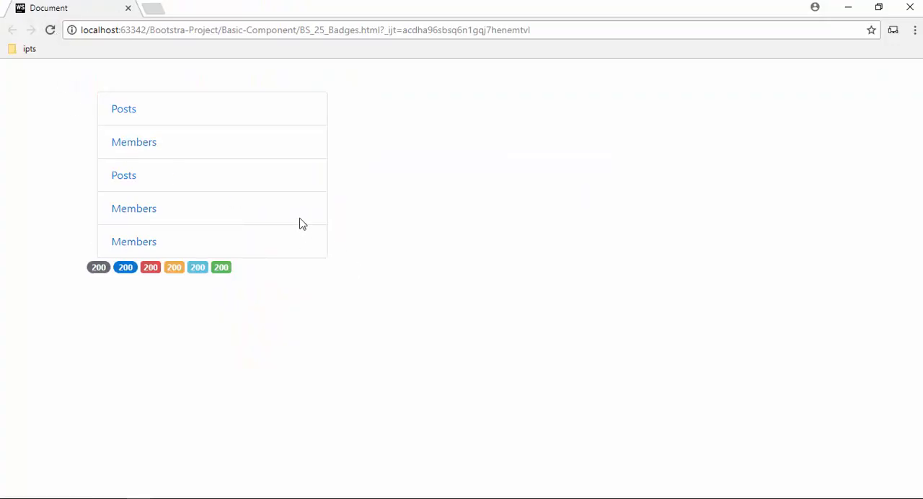
{"action": "mouse_move", "coordinate": [289, 115]}
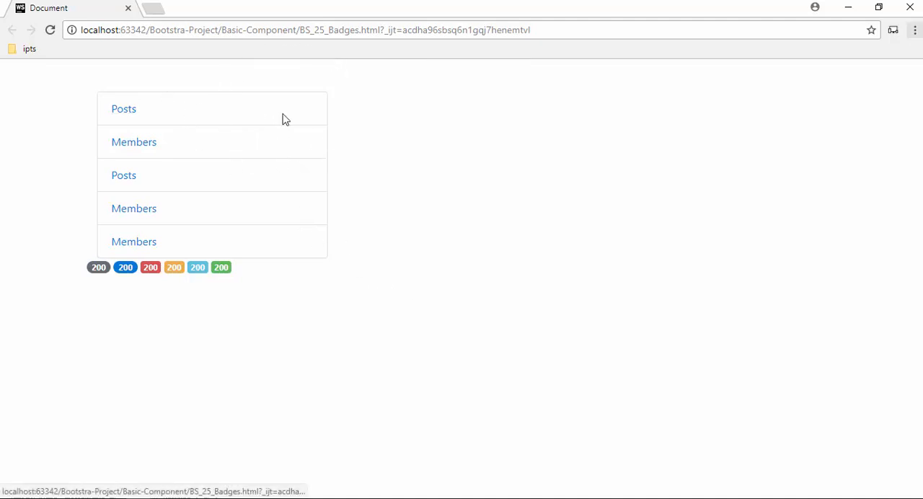
- Insert a badge-info span reading 250 after the first Posts link
{"action": "key", "text": "alt+tab"}
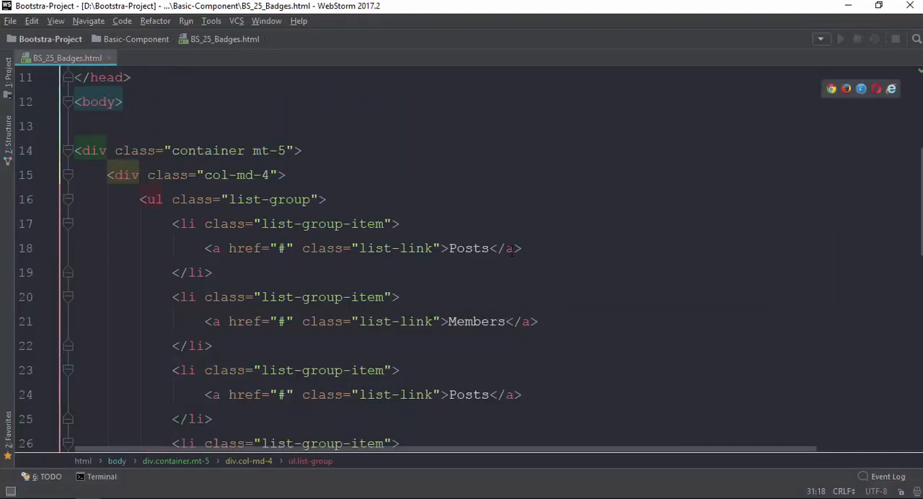
{"action": "left_click", "coordinate": [521, 248]}
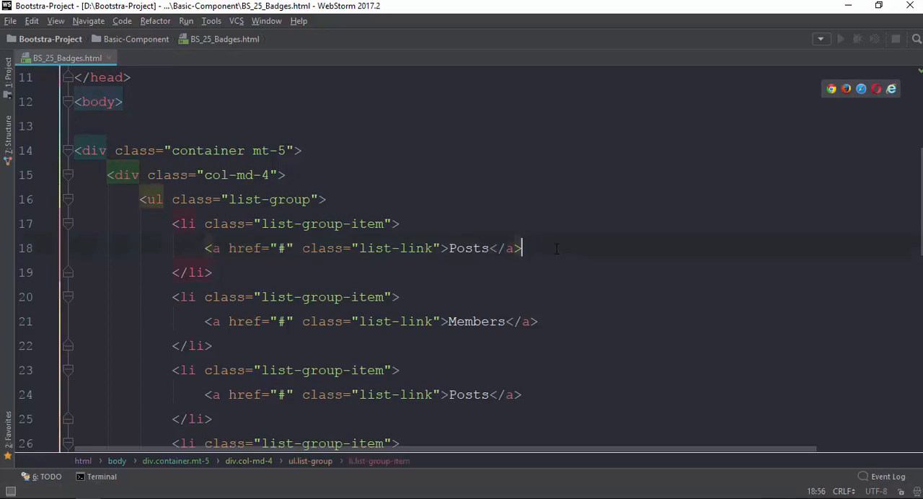
{"action": "type", "text": "span."}
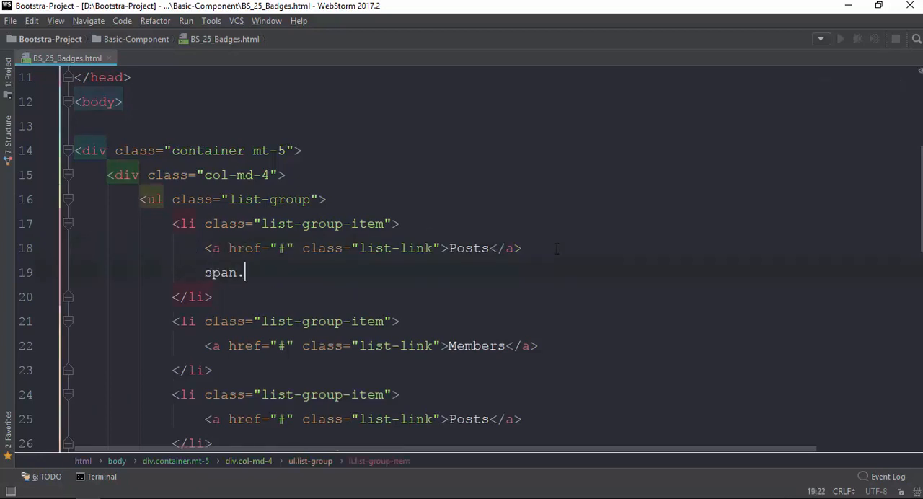
{"action": "type", "text": "badge.badge-info\">2</span>"}
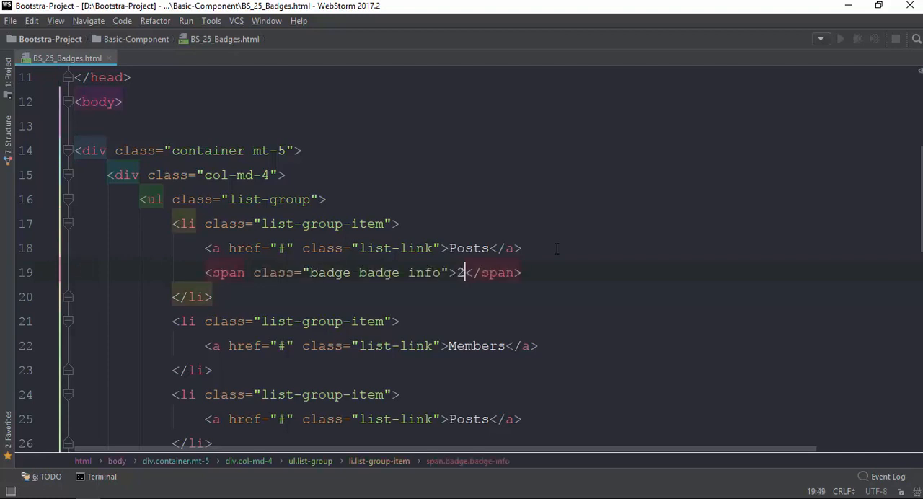
{"action": "type", "text": "50"}
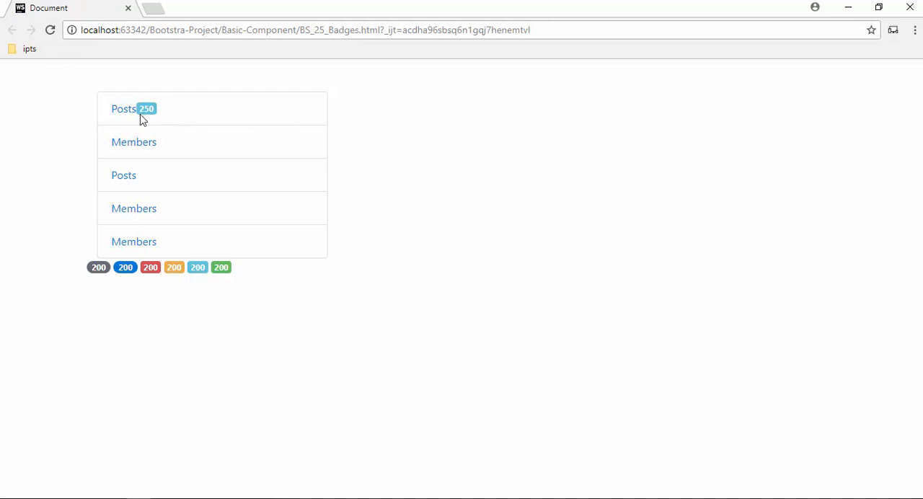
{"action": "mouse_move", "coordinate": [130, 124]}
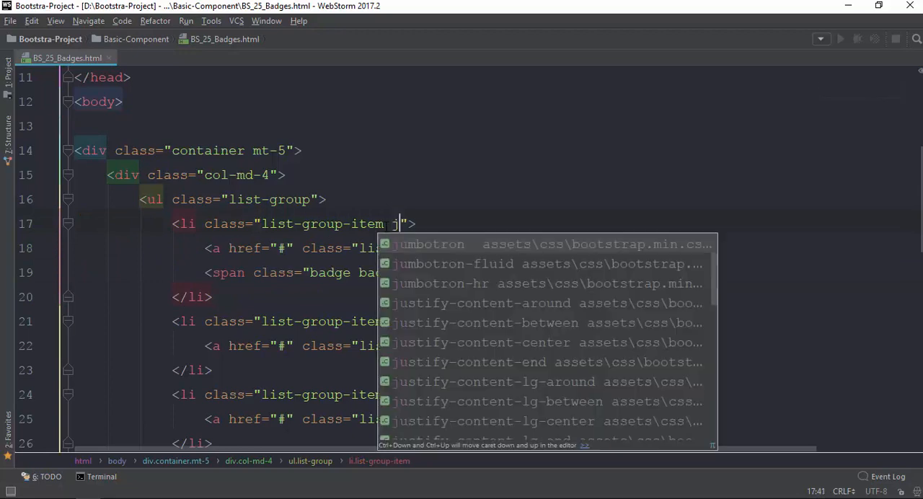
- Add justify-content-between to both items and a danger badge reading 100 after Members
{"action": "type", "text": "ustify-"}
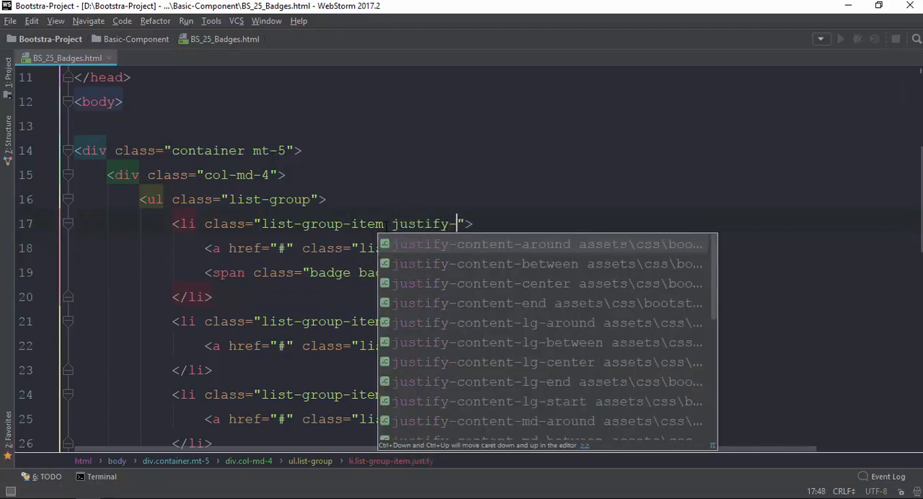
{"action": "type", "text": "content-be"}
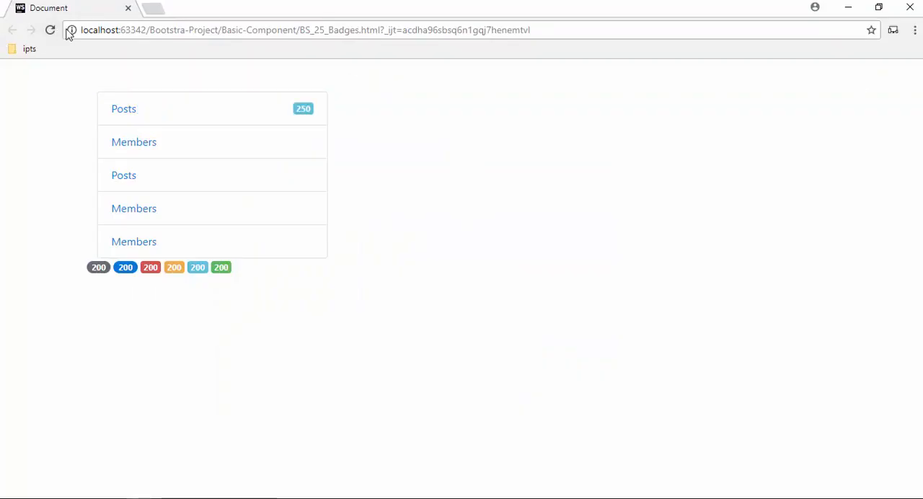
{"action": "mouse_move", "coordinate": [375, 368]}
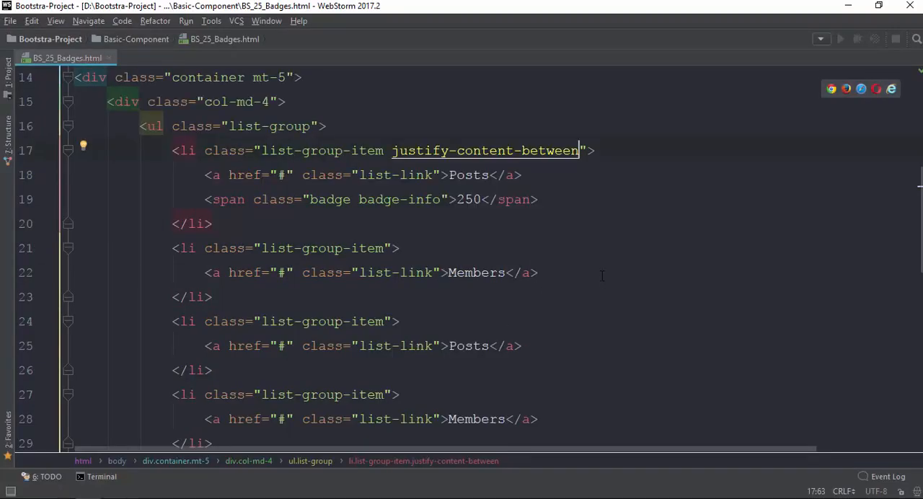
{"action": "type", "text": "span."}
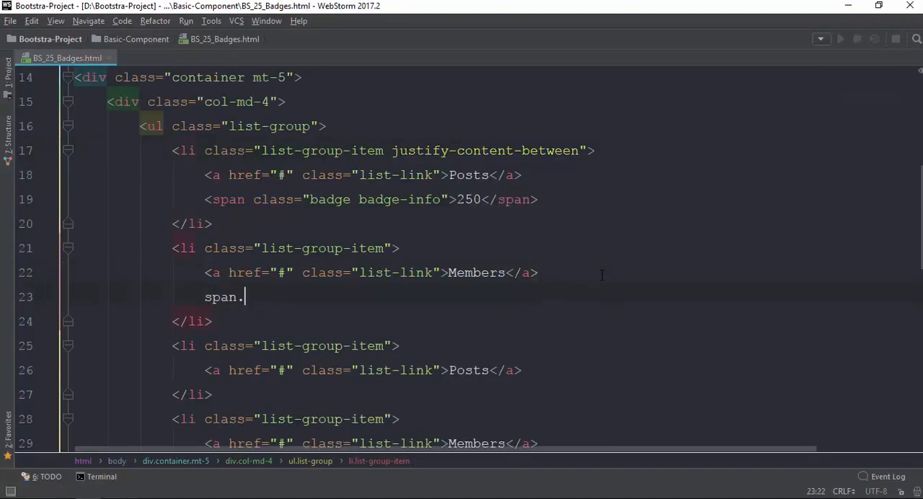
{"action": "type", "text": "badge."}
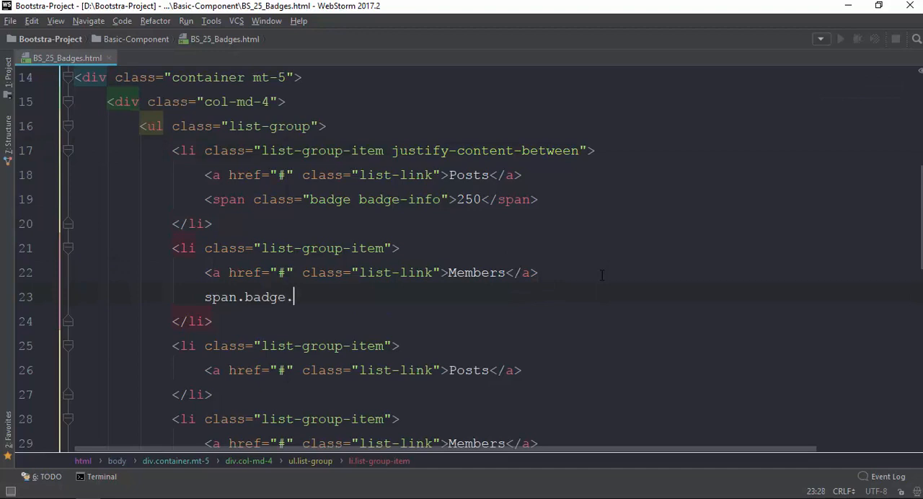
{"action": "type", "text": "badge-danger\"></span>"}
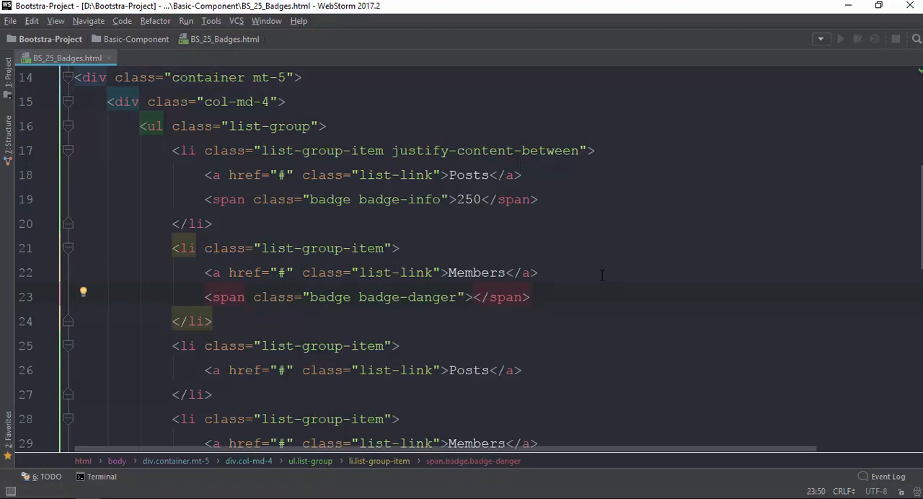
{"action": "type", "text": "100"}
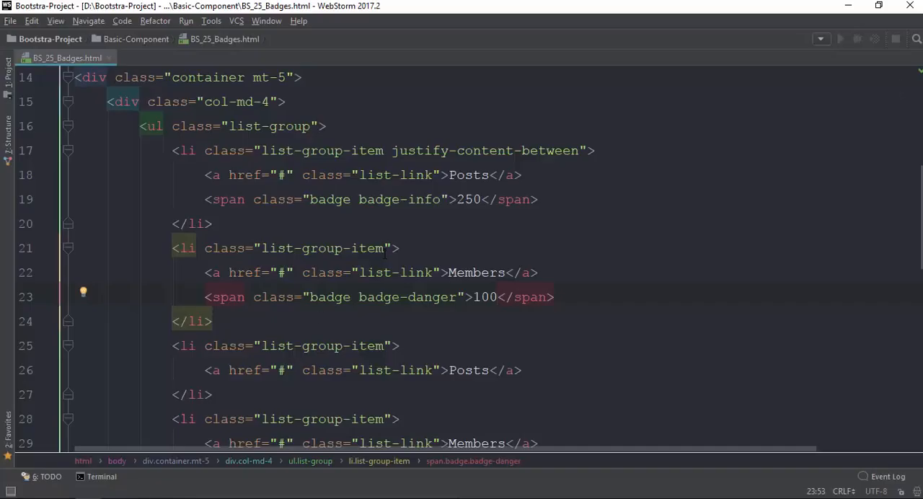
{"action": "type", "text": "justify-content-between"}
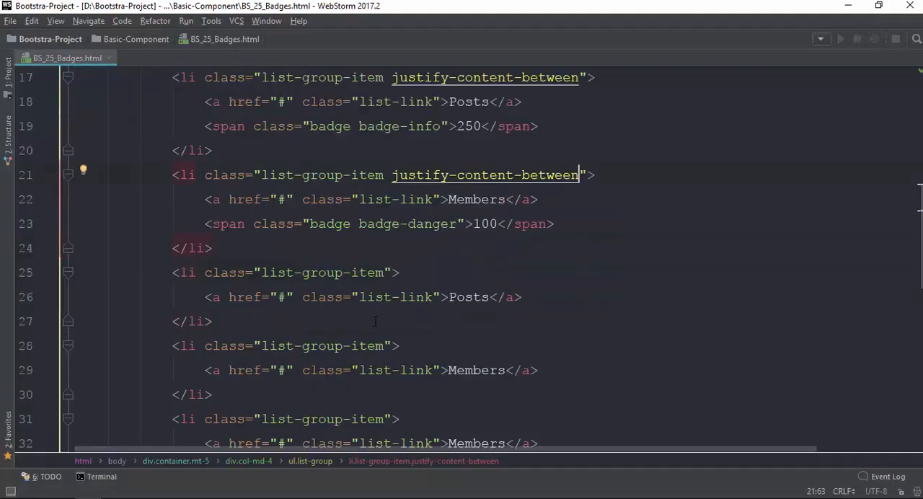
- Make the third item's Posts link active instead of the list item
{"action": "scroll", "scroll_direction": "down", "scroll_amount": 3}
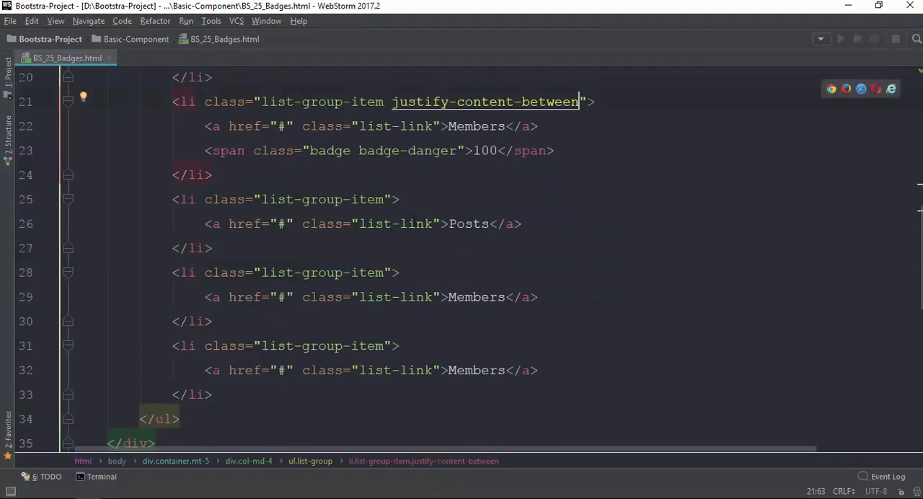
{"action": "type", "text": "active"}
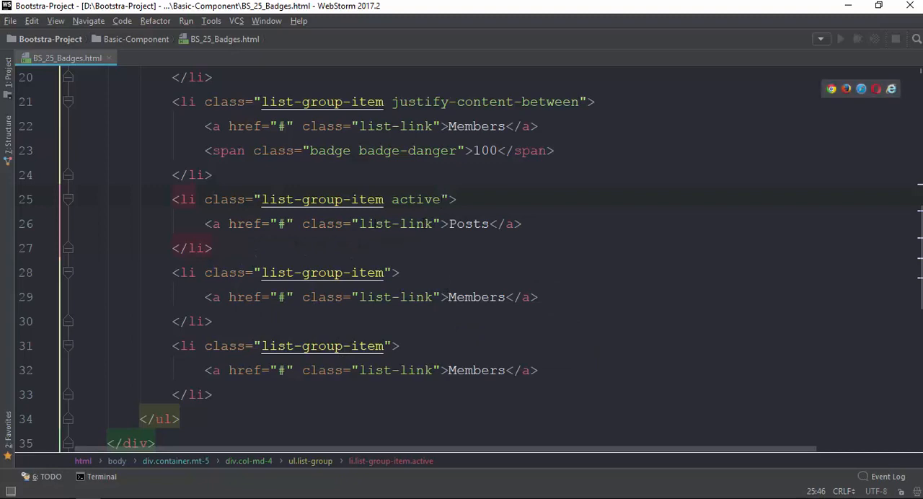
{"action": "scroll", "scroll_direction": "down", "scroll_amount": 3}
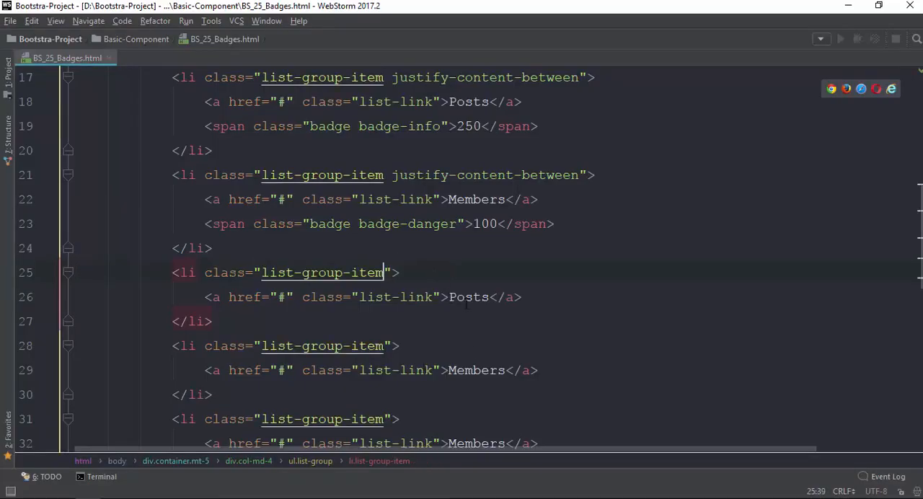
{"action": "type", "text": "active"}
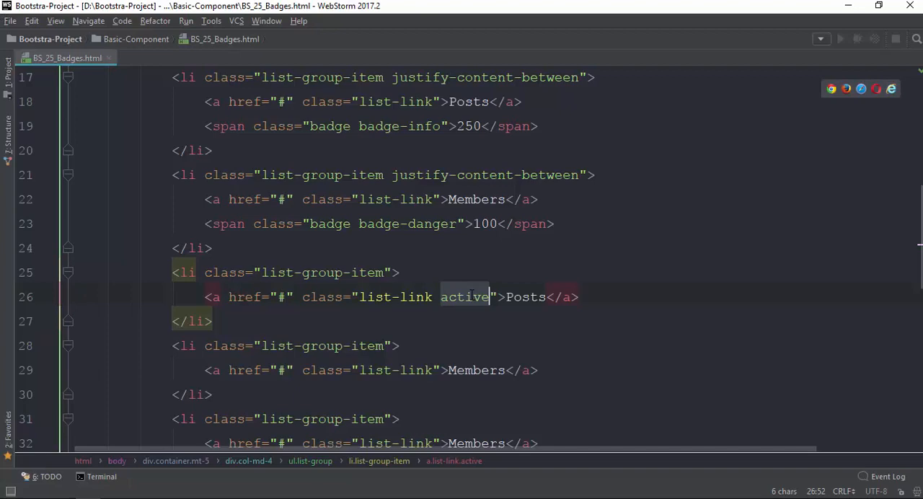
{"action": "key", "text": "Backspace"}
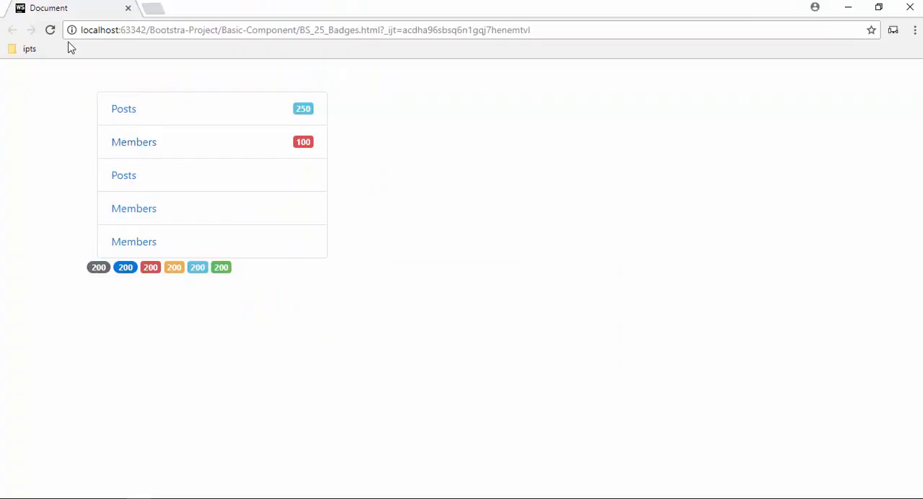
{"action": "mouse_move", "coordinate": [235, 239]}
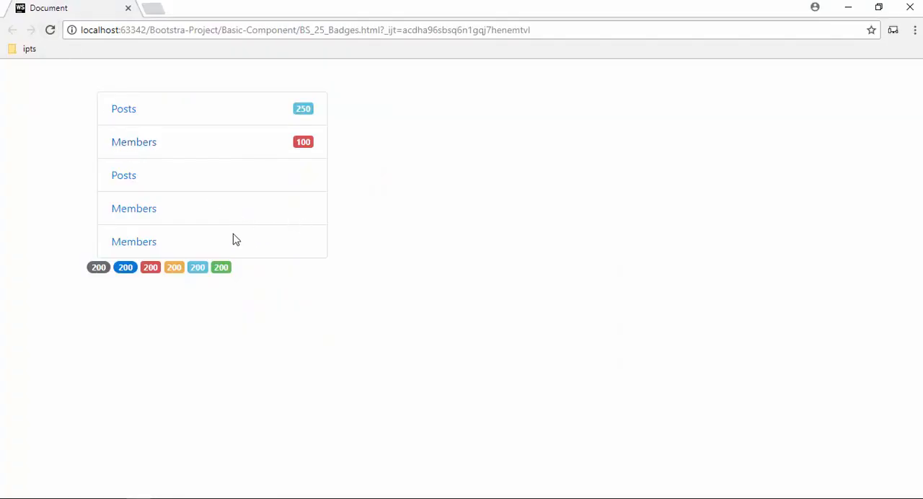
{"action": "mouse_move", "coordinate": [145, 130]}
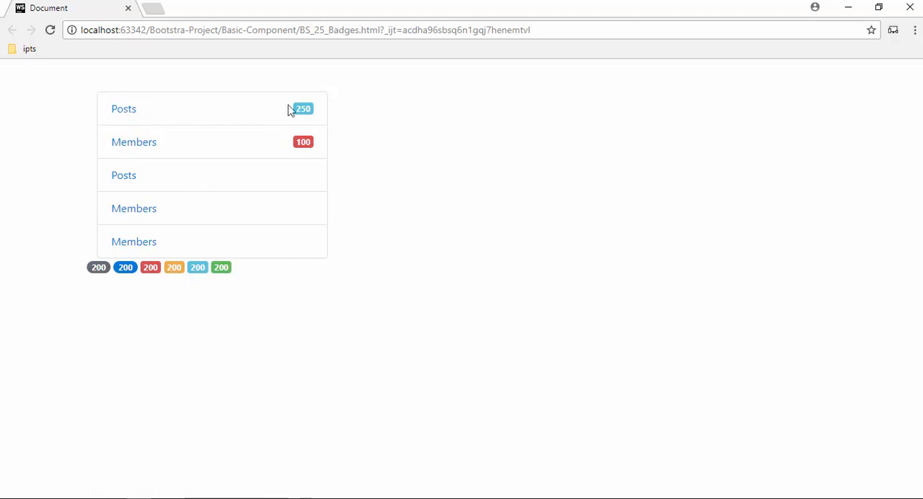
{"action": "mouse_move", "coordinate": [390, 180]}
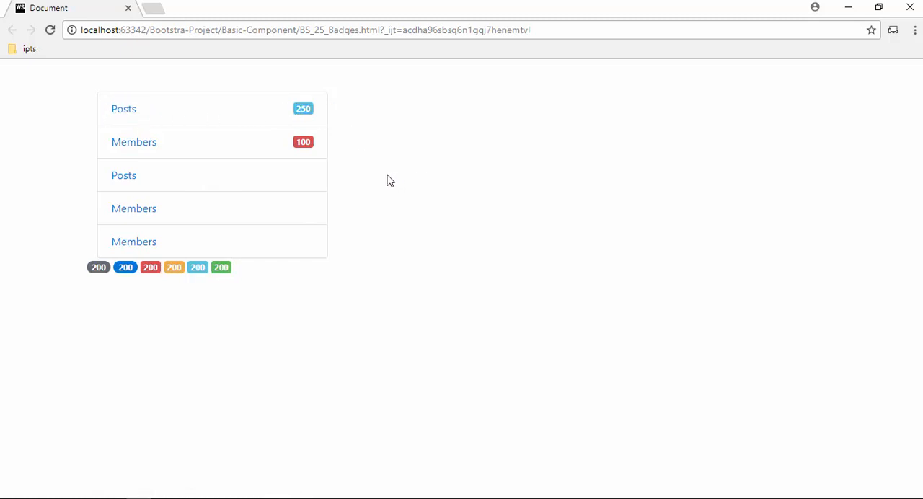
{"action": "mouse_move", "coordinate": [334, 206]}
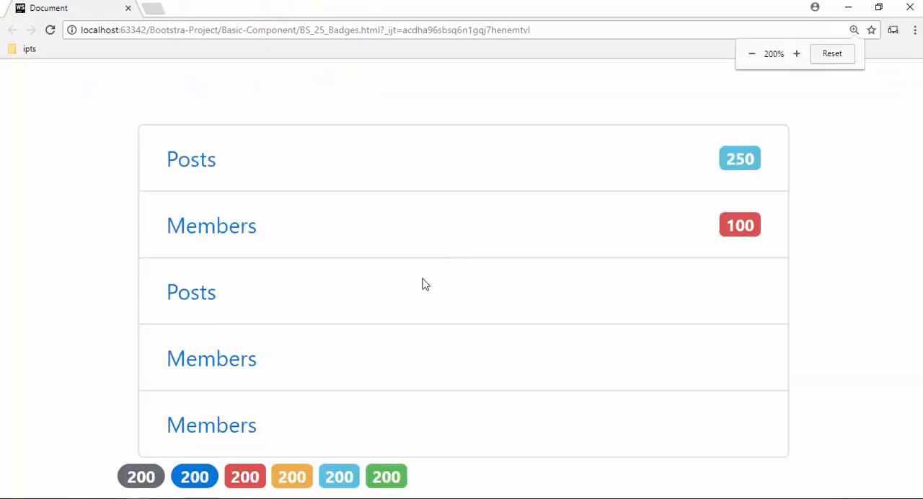
{"action": "mouse_move", "coordinate": [195, 477]}
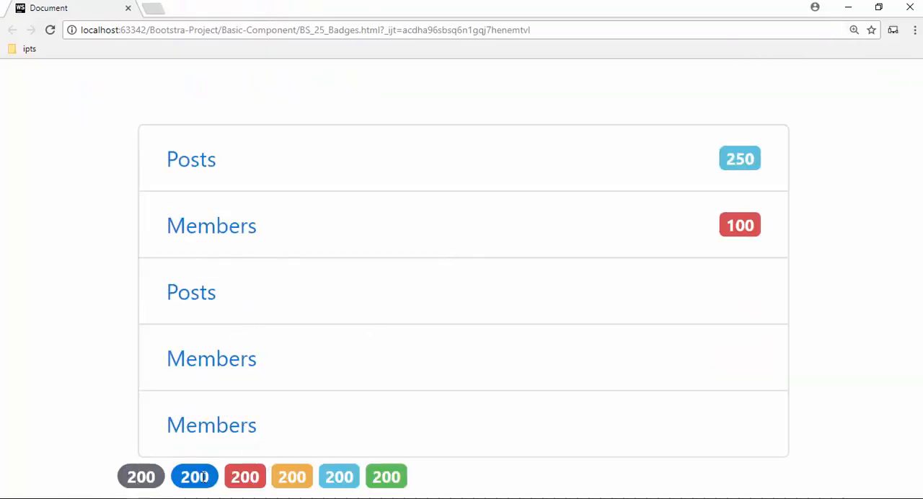